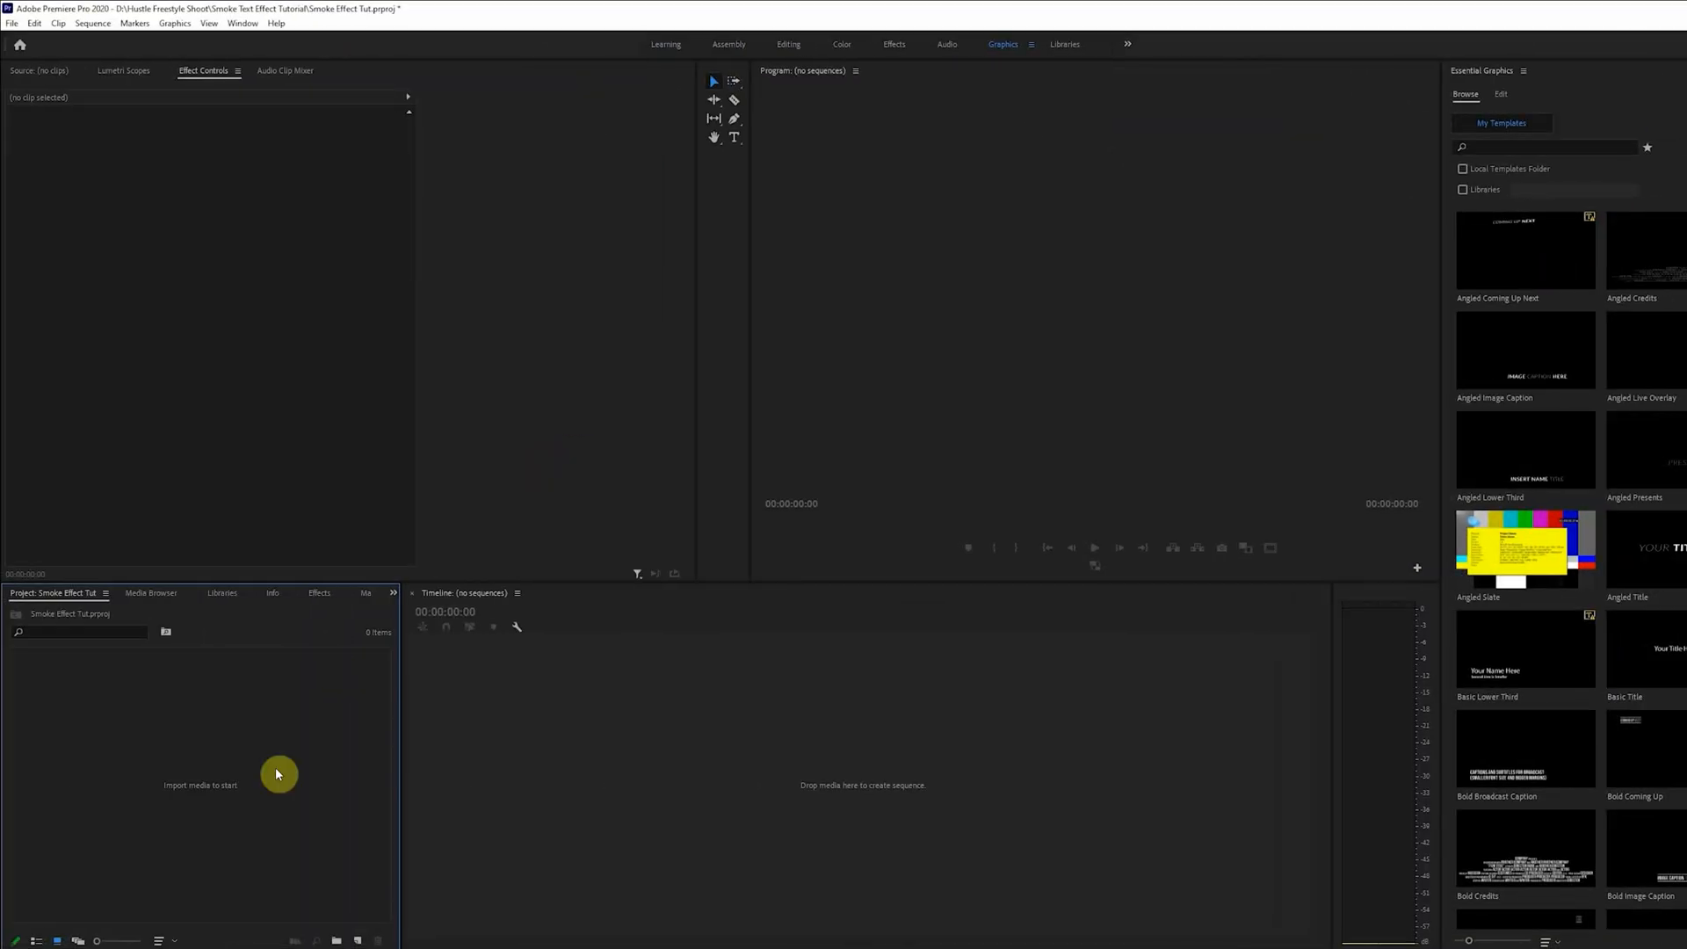
- Import Shockwaves_08.mov, TUT Cut.mp4 and Smoke.mp4 through the File menu's import command
click(13, 23)
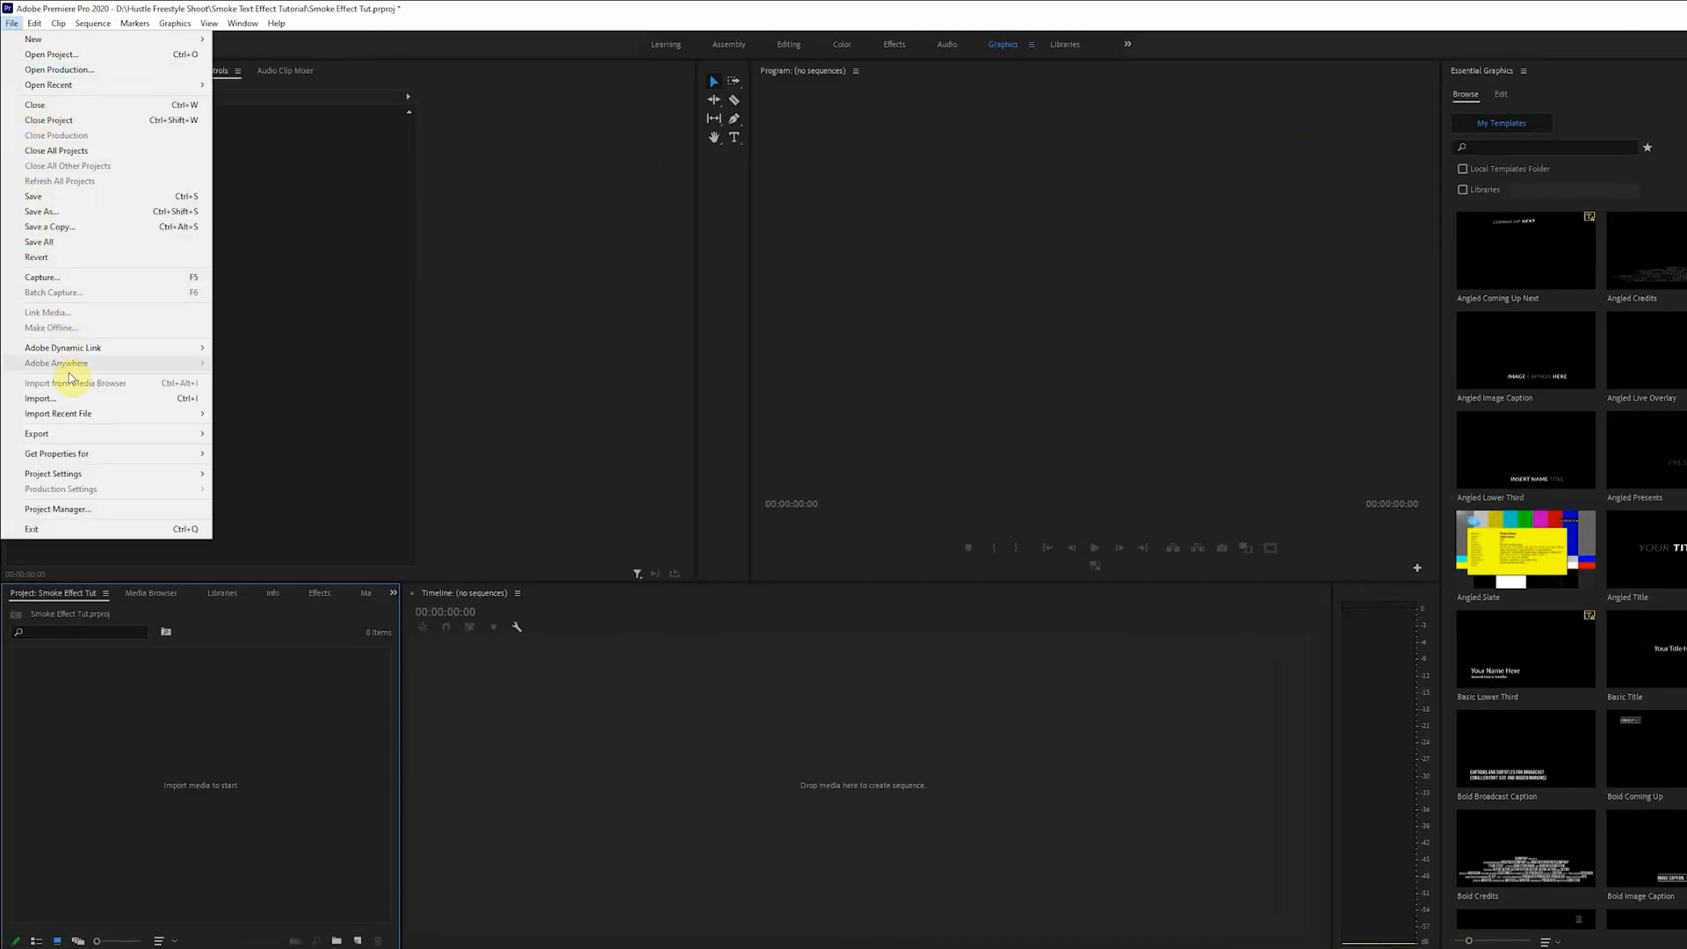
click(50, 398)
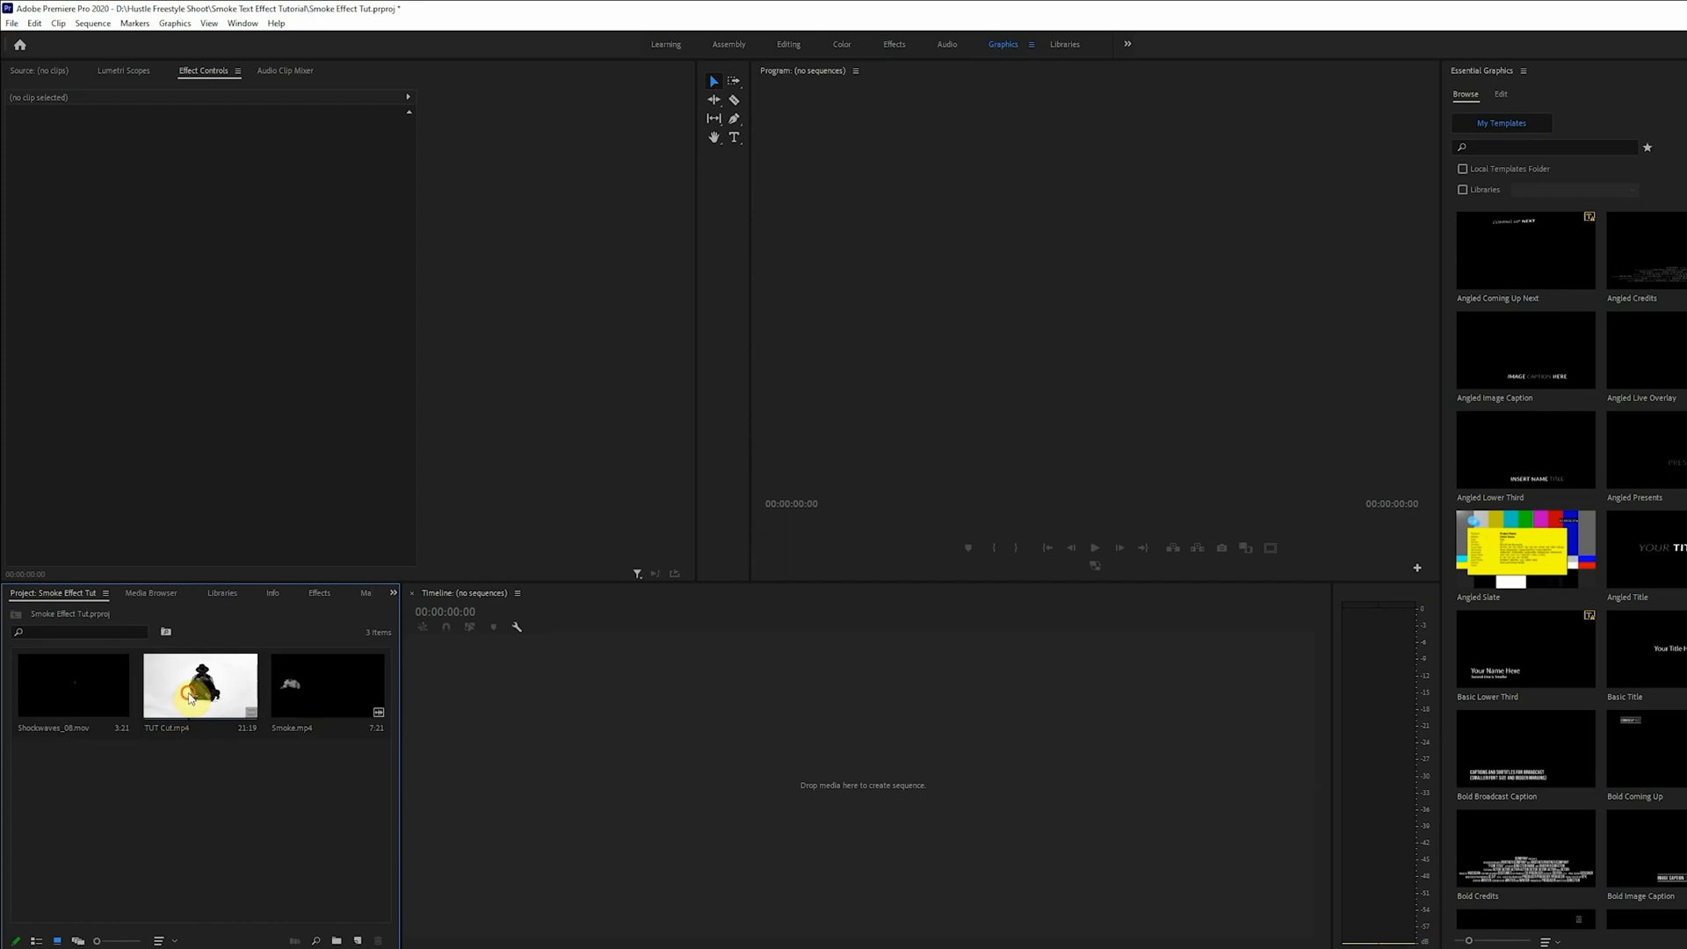
- Build a TUT Cut sequence and add a black 'DARE TO CREATE' title on the left
drag(199, 685, 513, 691)
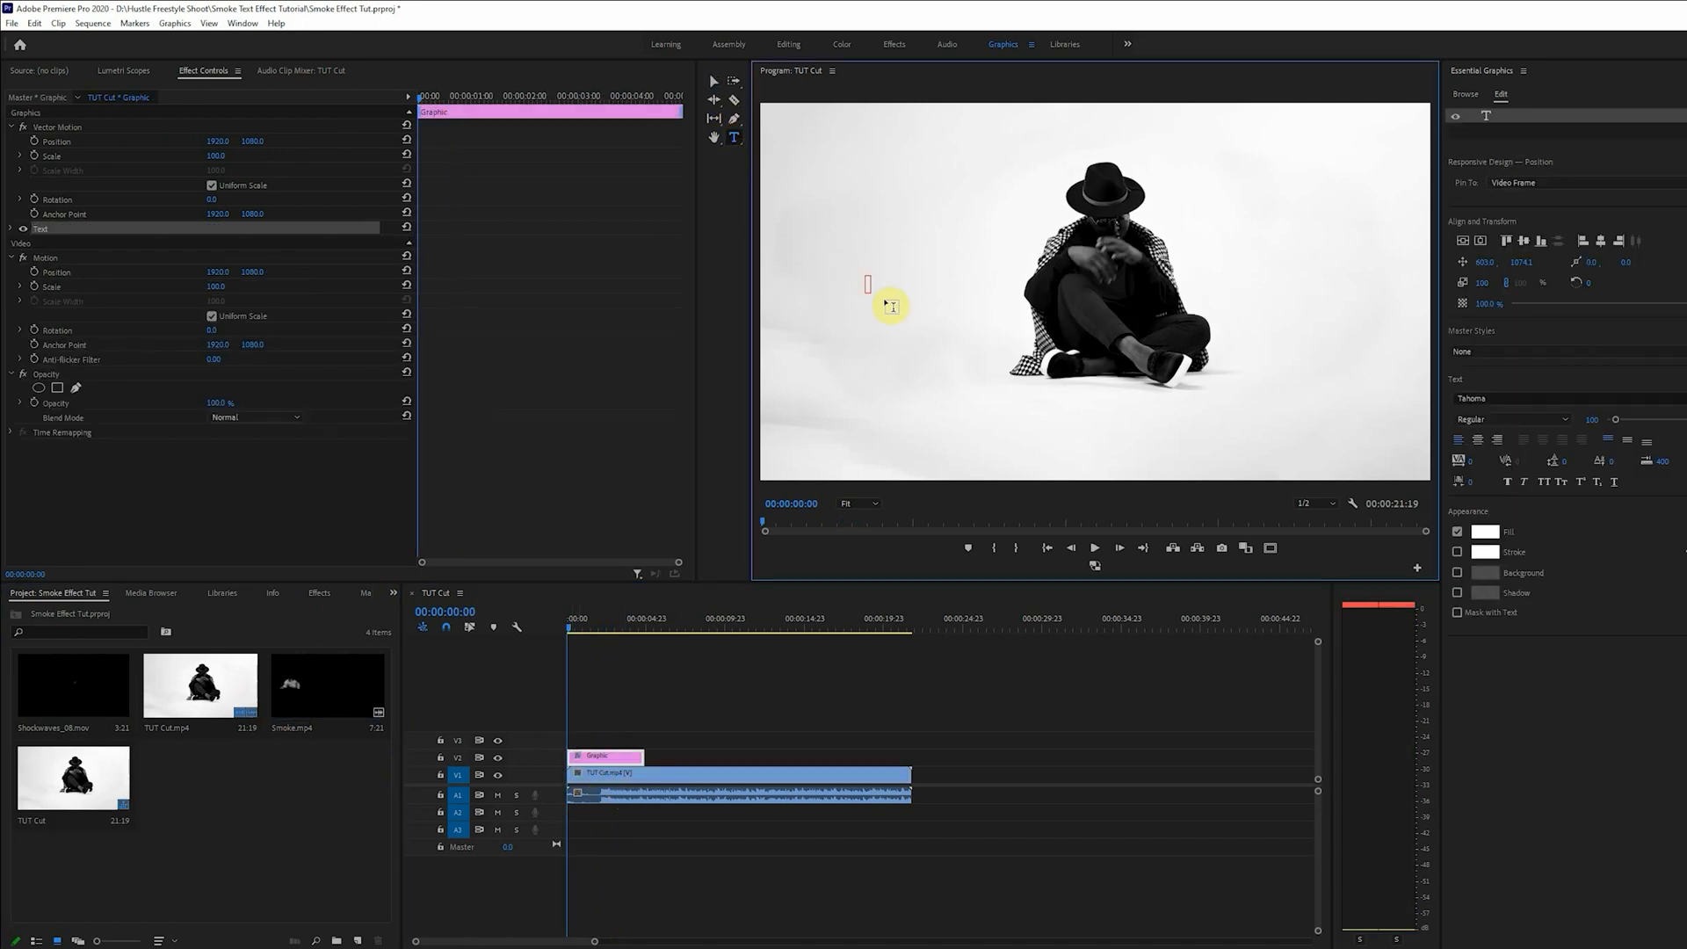
text(DARE TO CREATE)
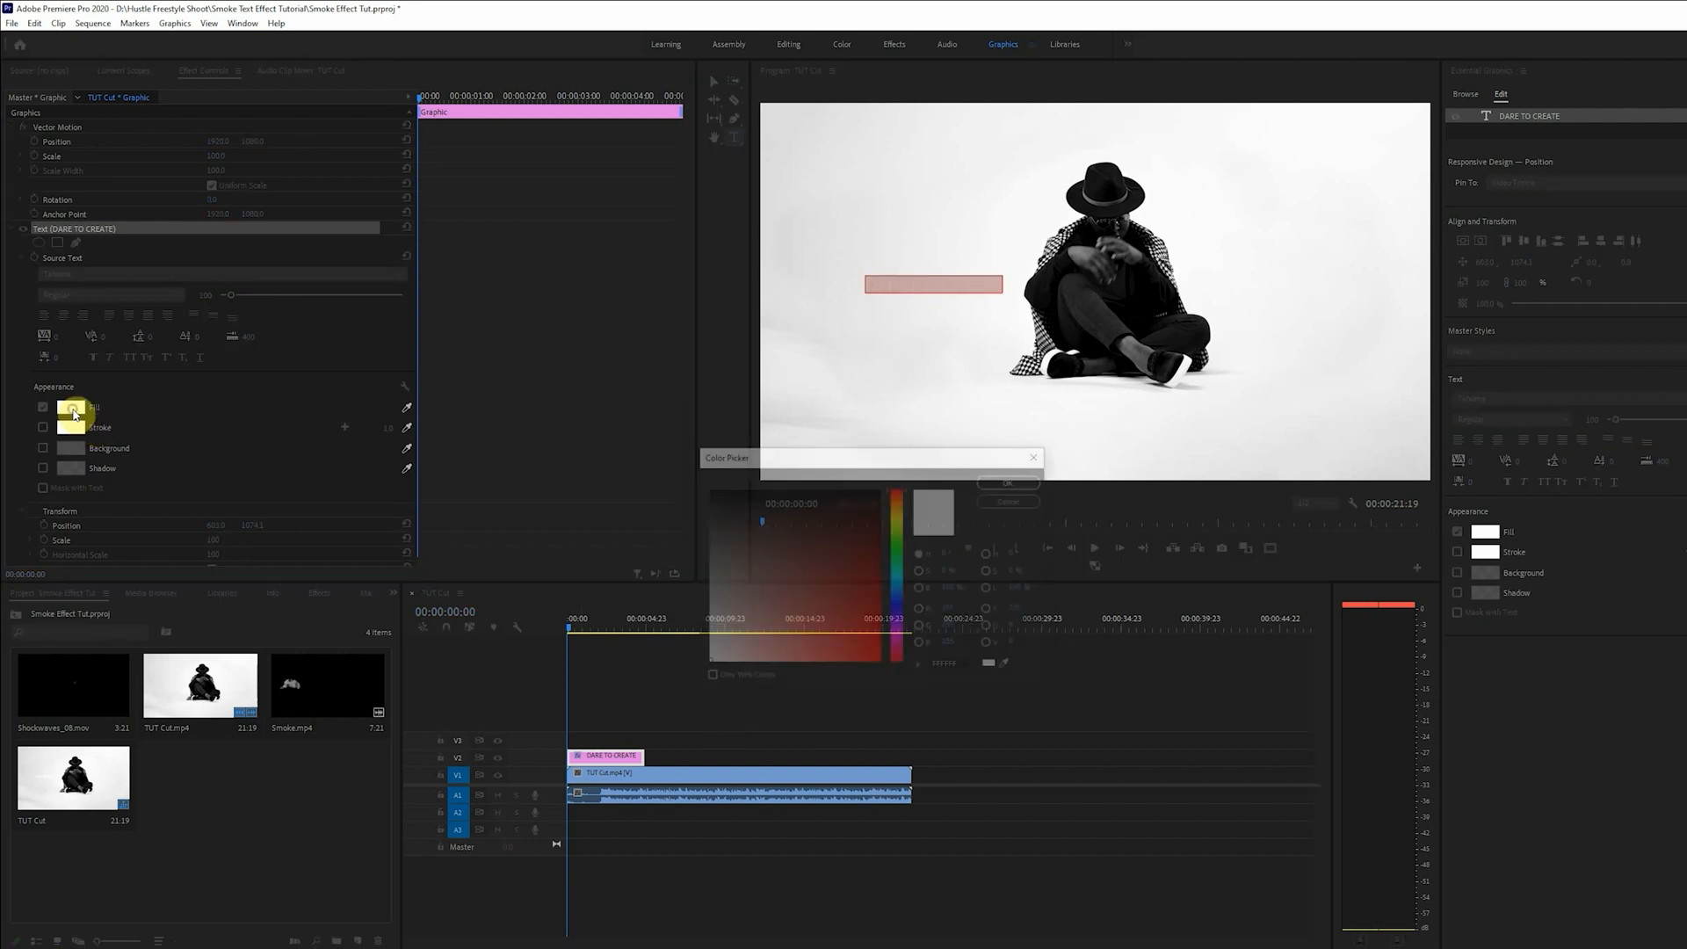
click(1008, 484)
text(SMOKE)
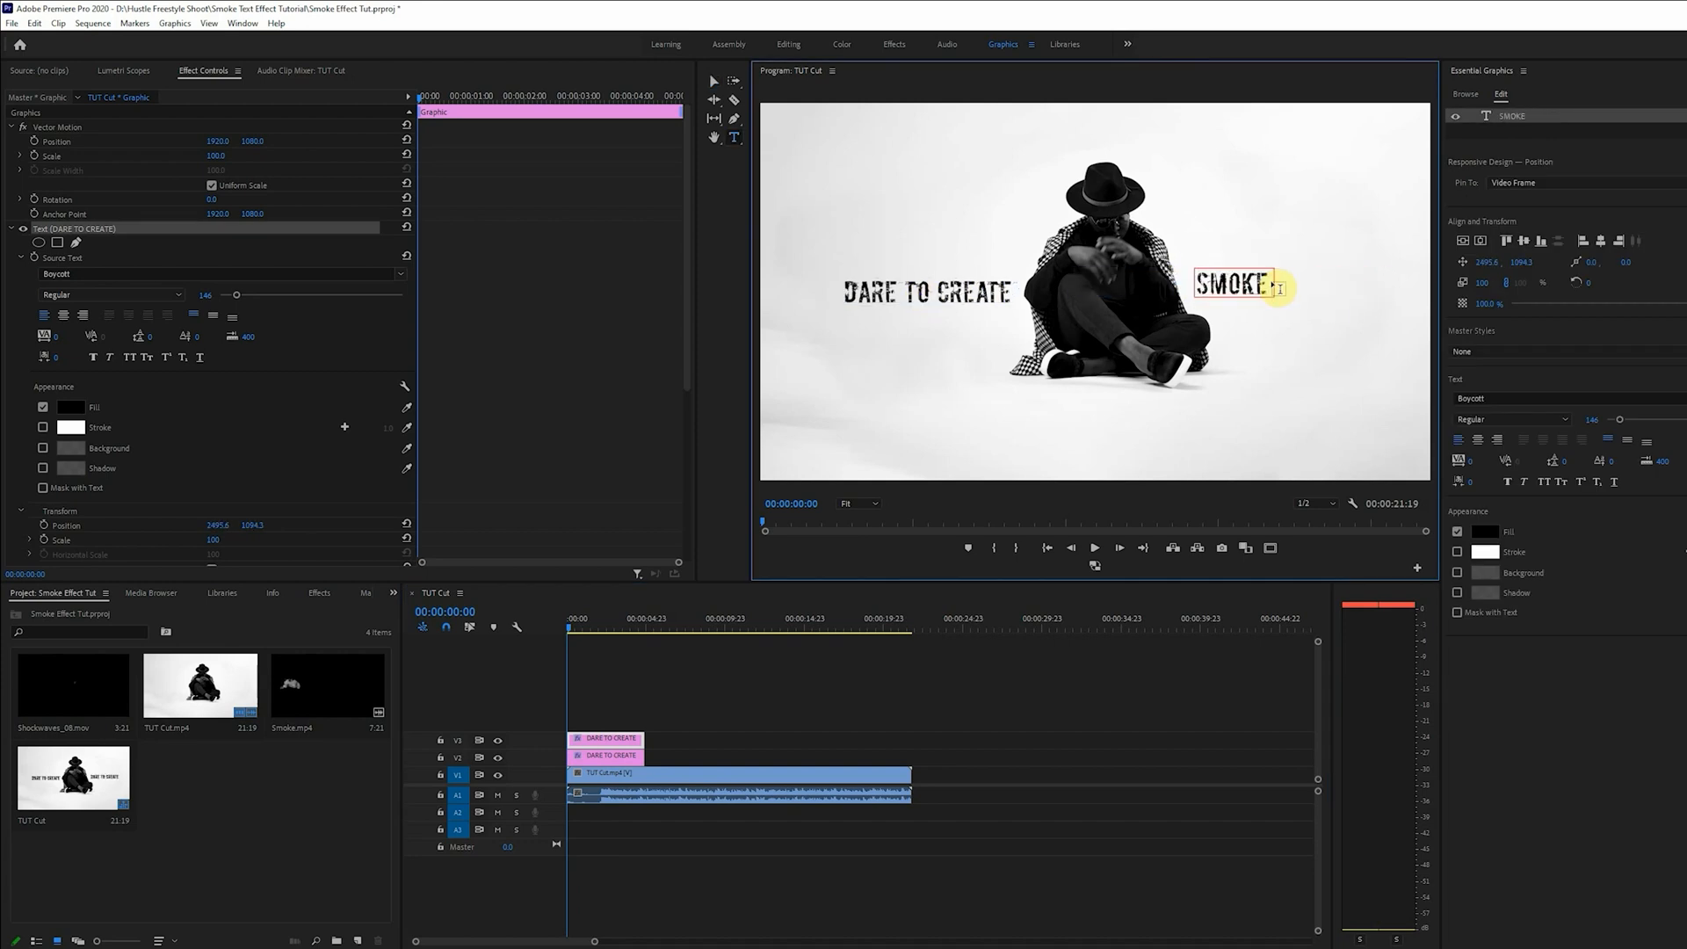
- Finish the second title as 'SMOKE TEXT' and enlarge its lettering to fit
text(TEXT)
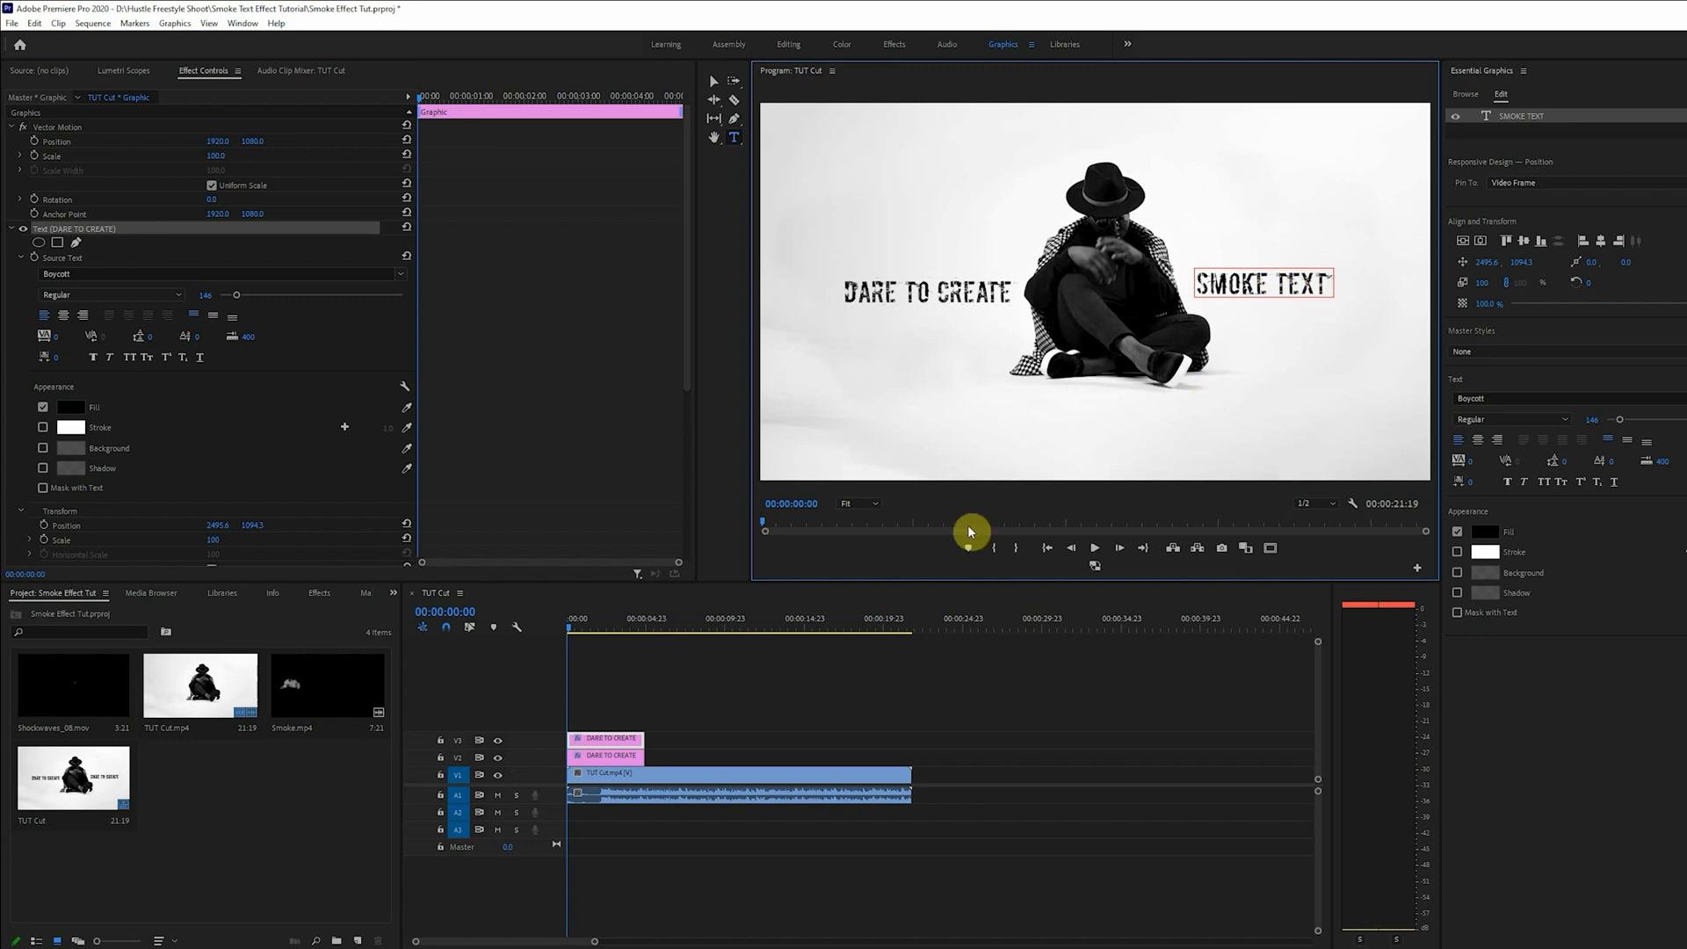
drag(235, 294, 243, 302)
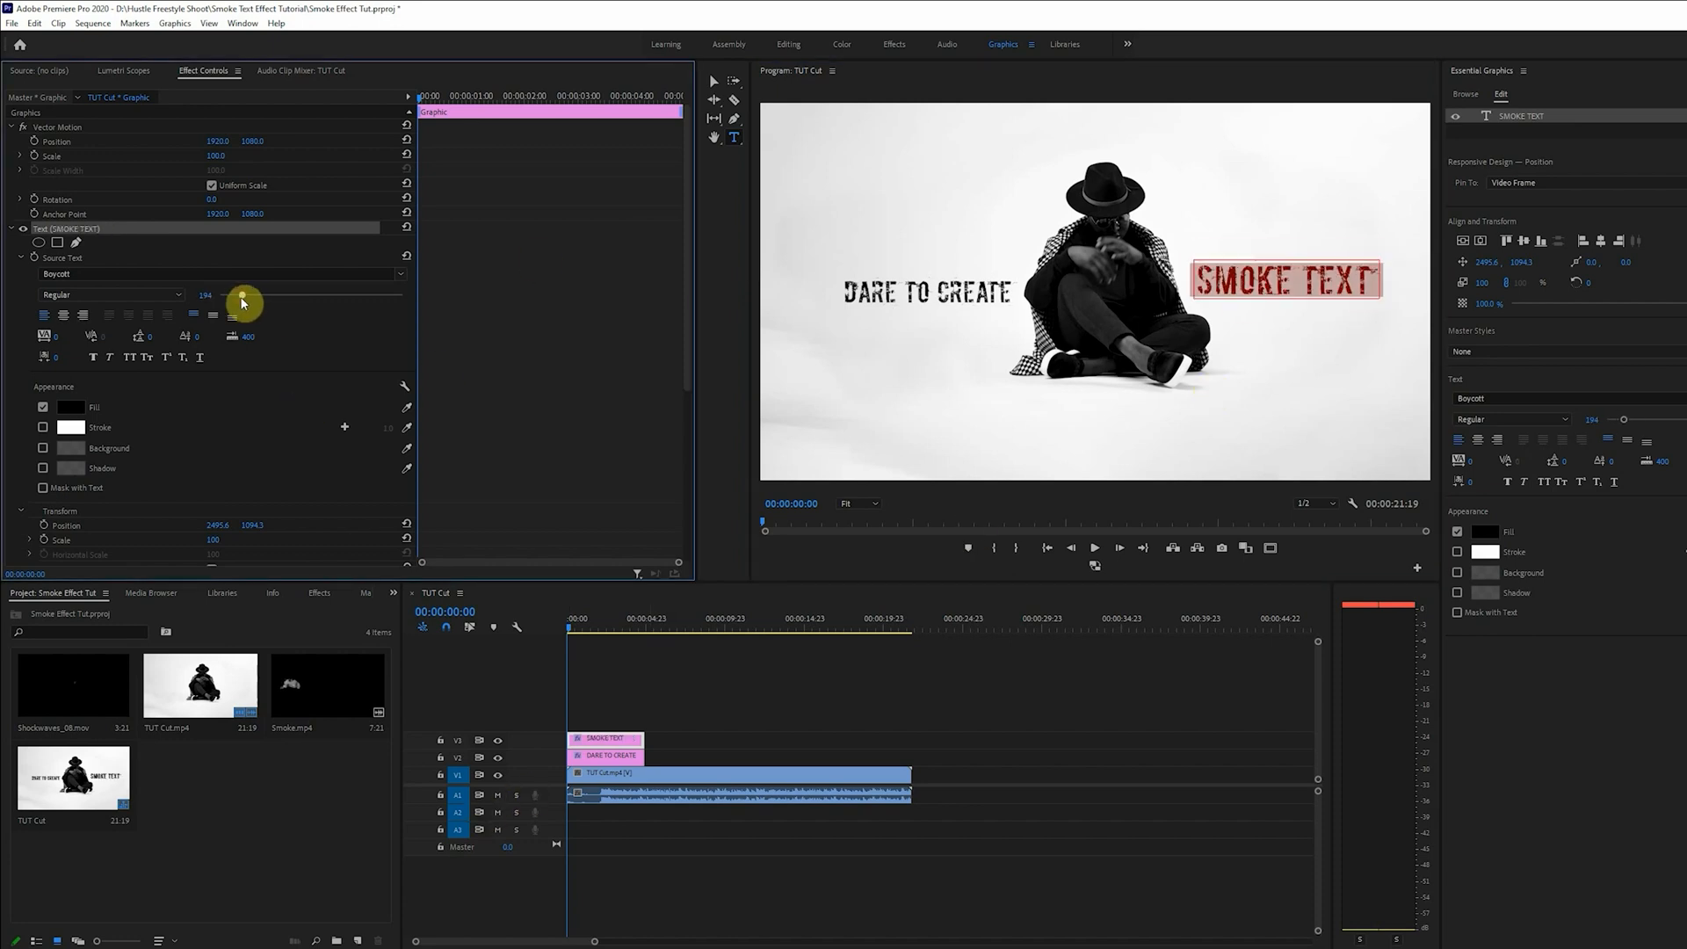
drag(242, 293, 246, 293)
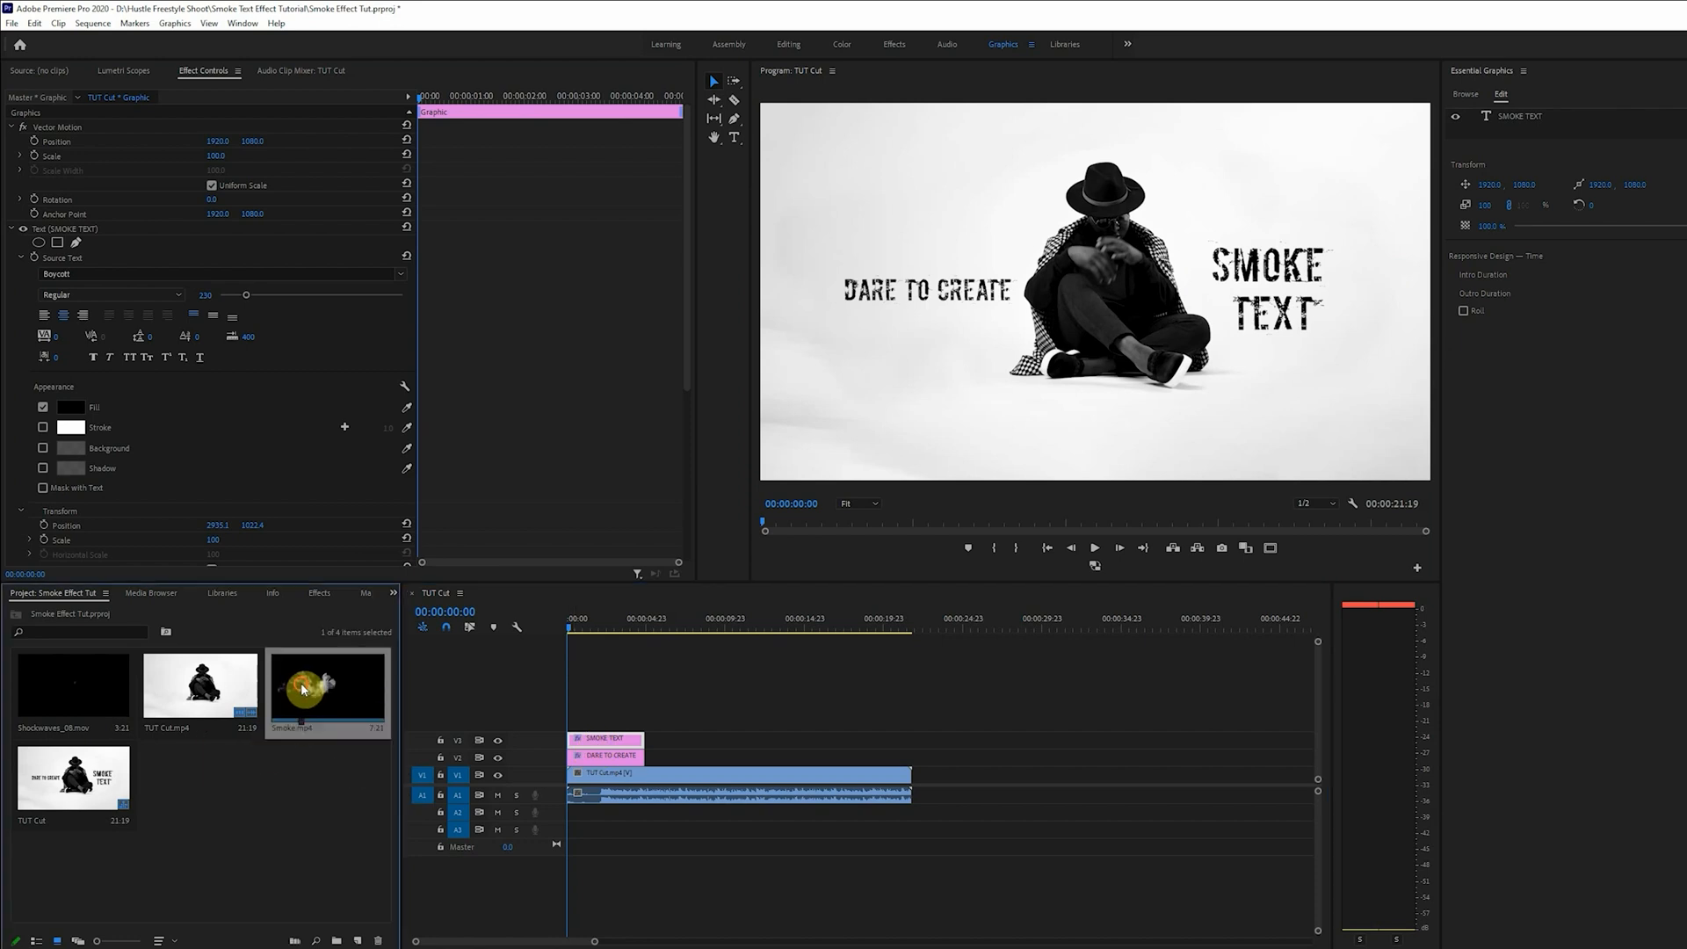
- Preview the Smoke.mp4 clip, then select the DARE TO CREATE title clip
double_click(303, 689)
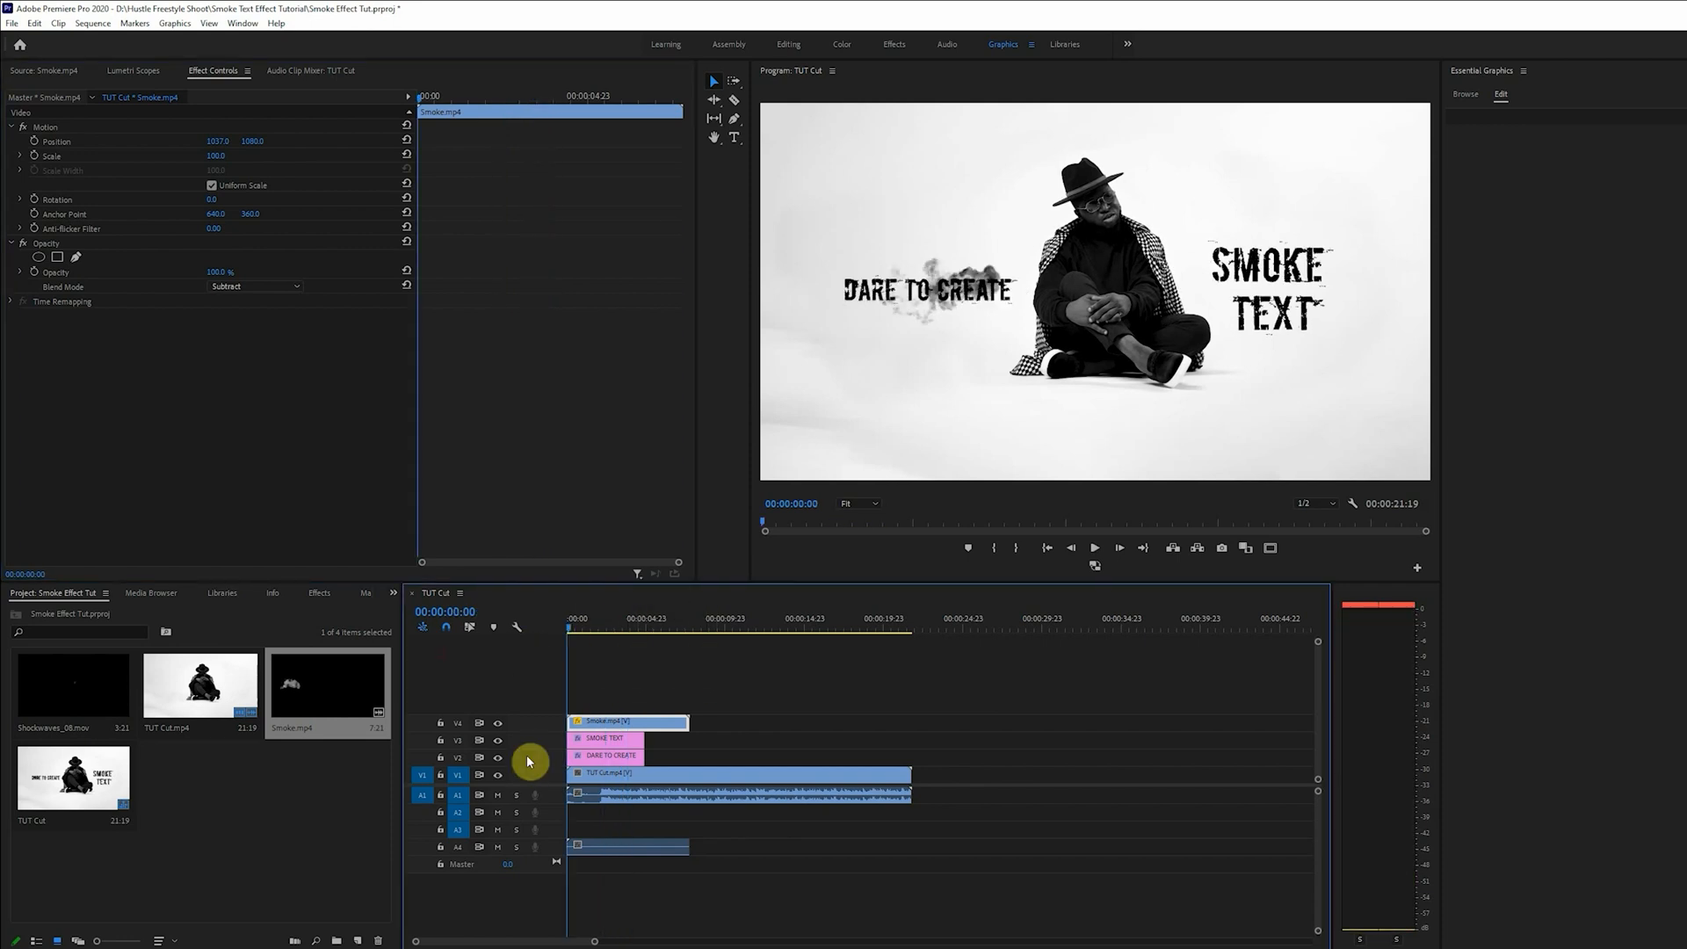
click(606, 756)
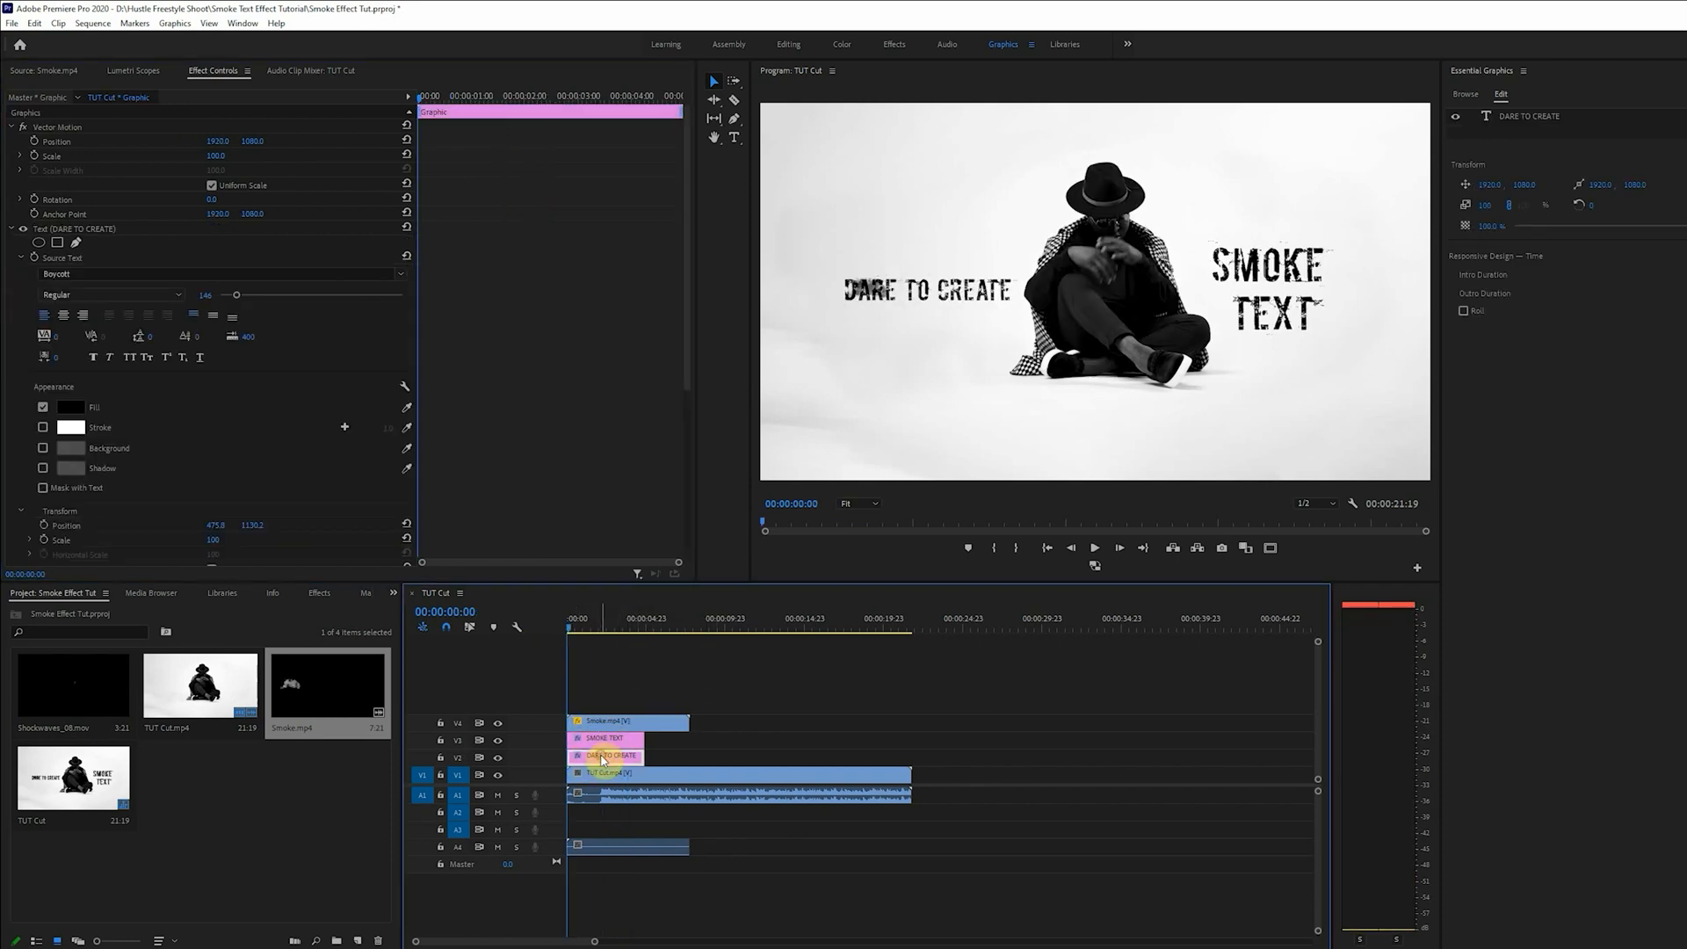
scroll(down, 3)
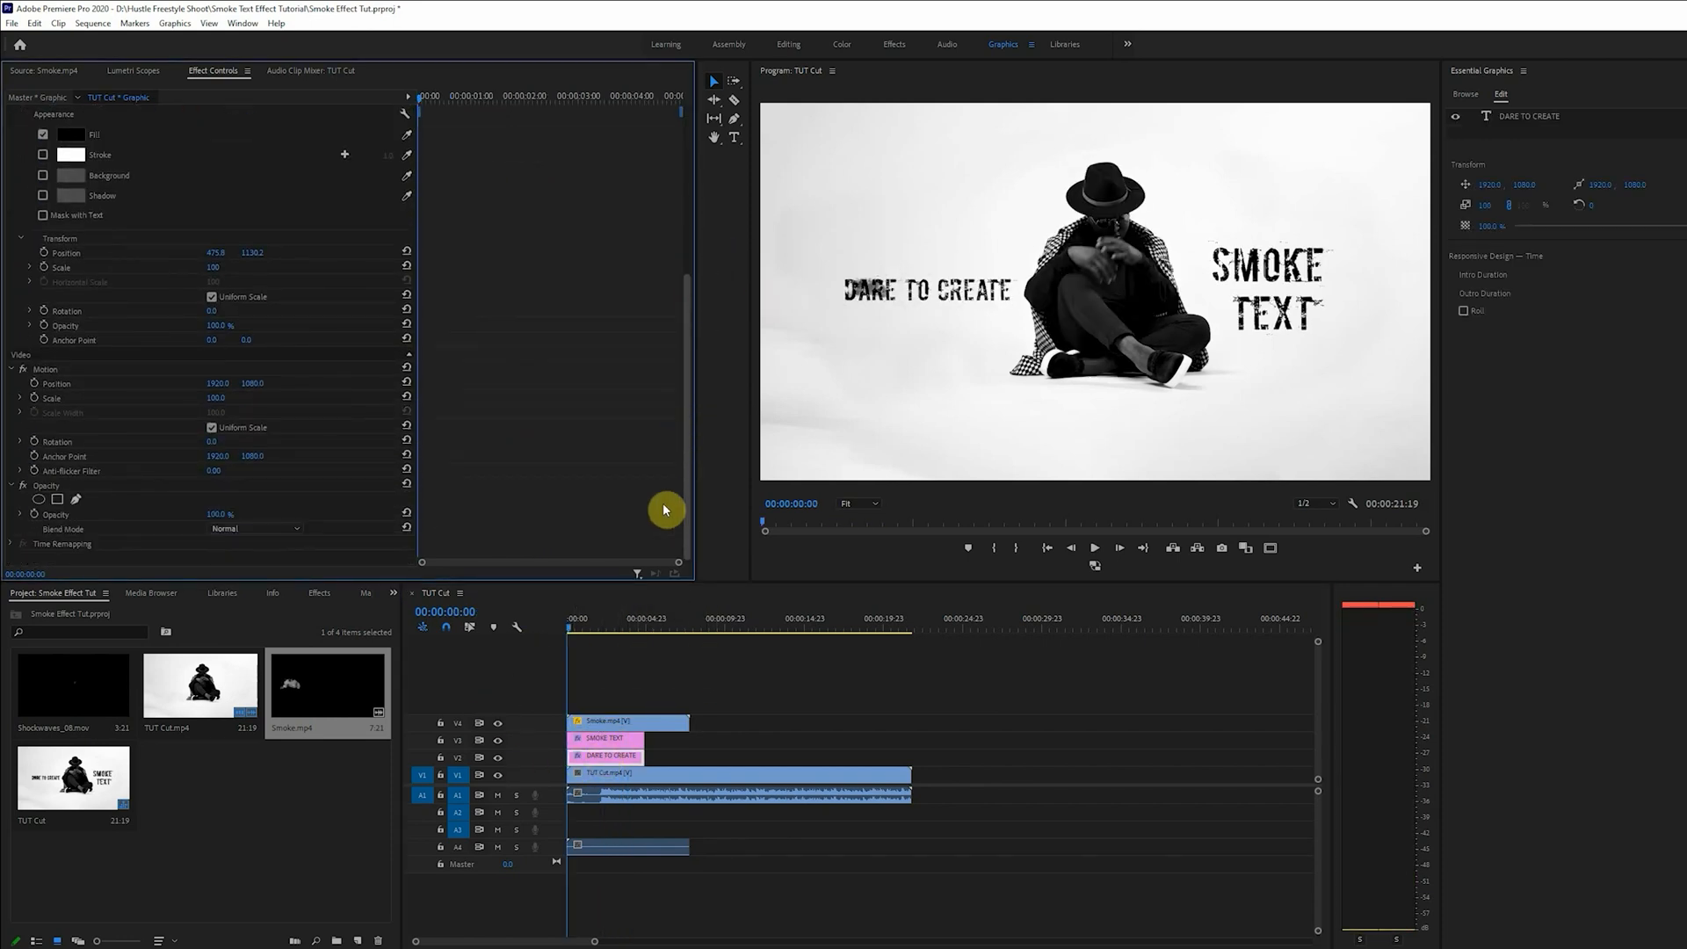
mouse_move(693, 362)
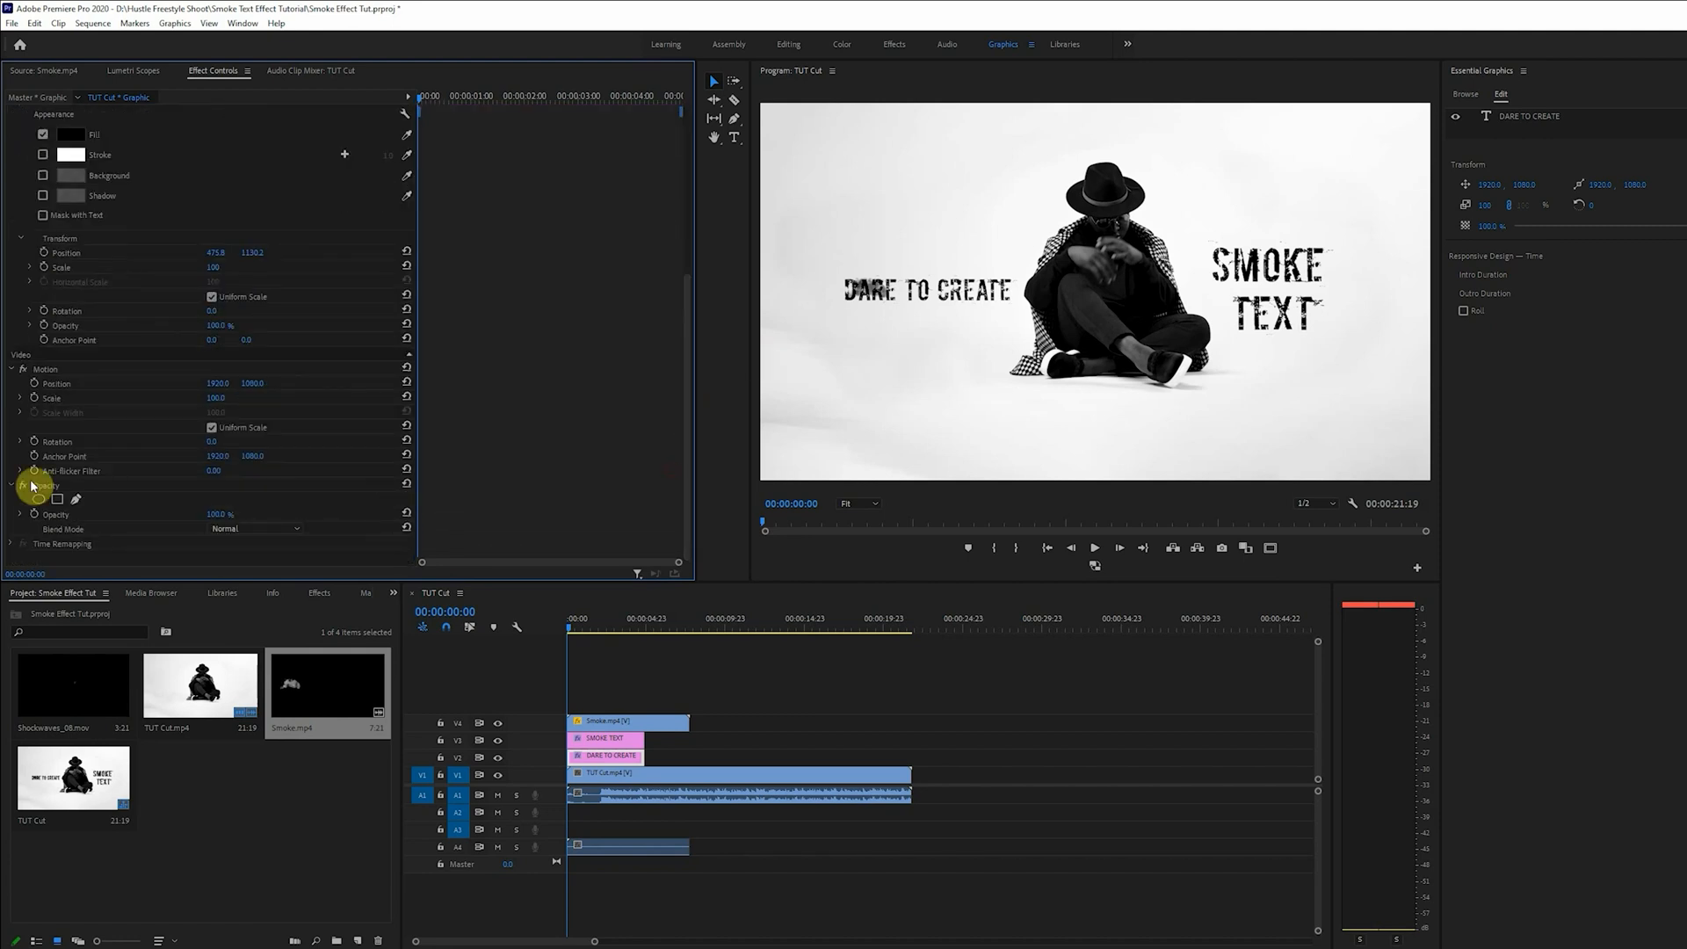
- Draw a small opacity mask over the left end of the DARE TO CREATE title
click(54, 526)
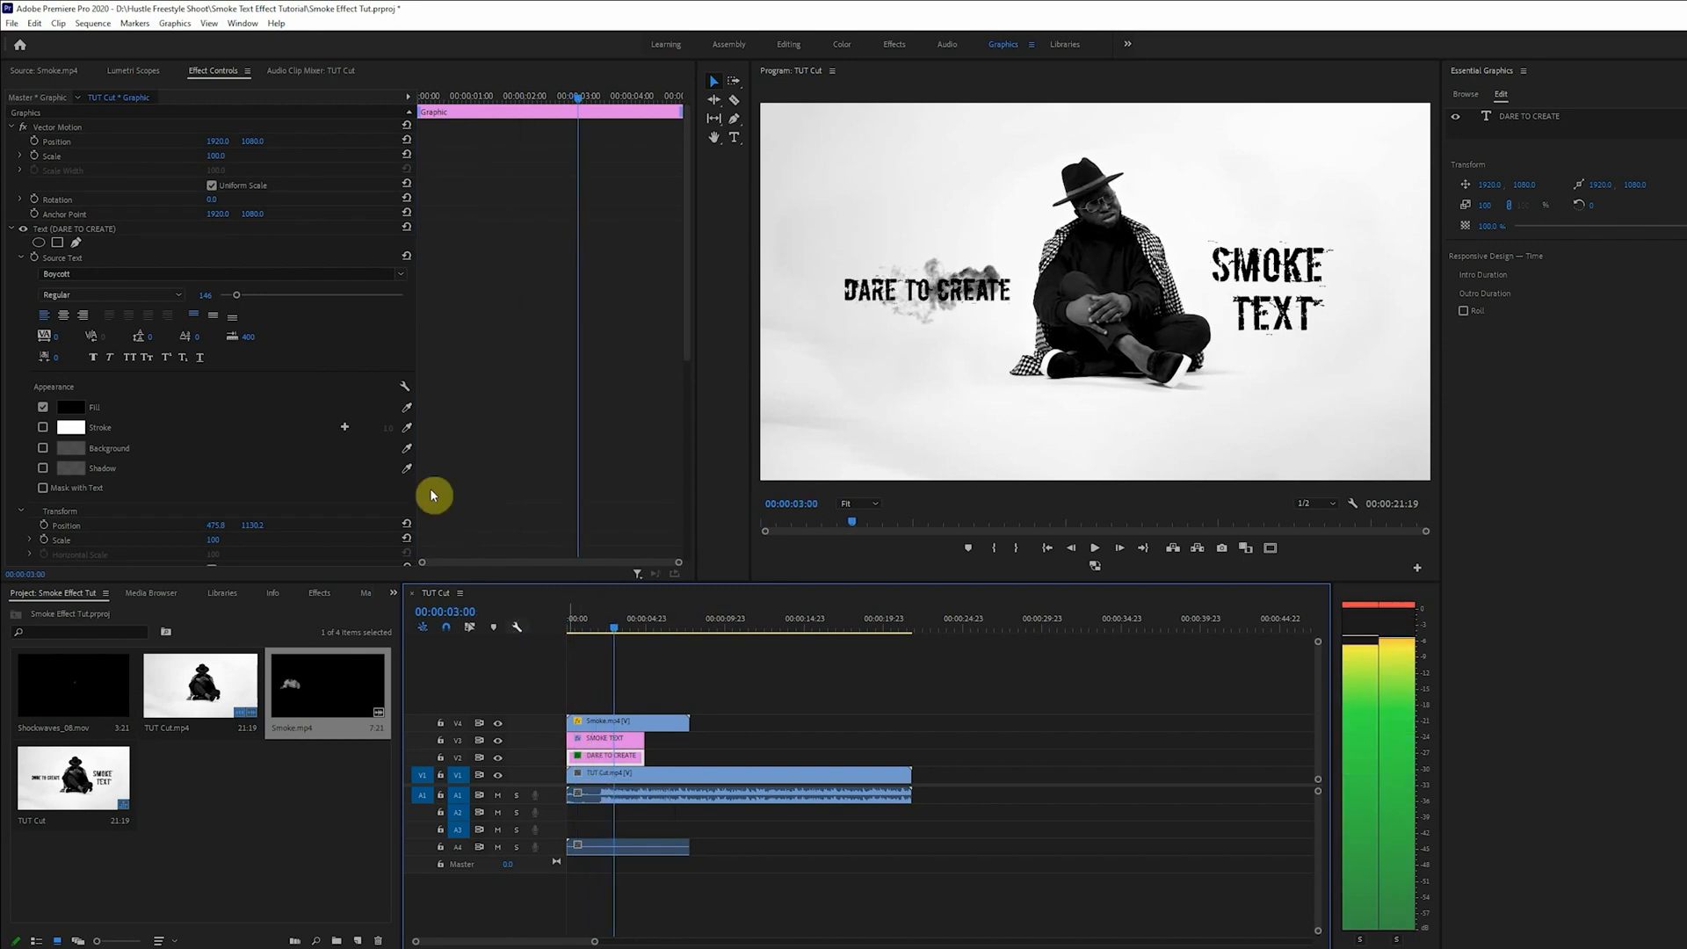
scroll(down, 3)
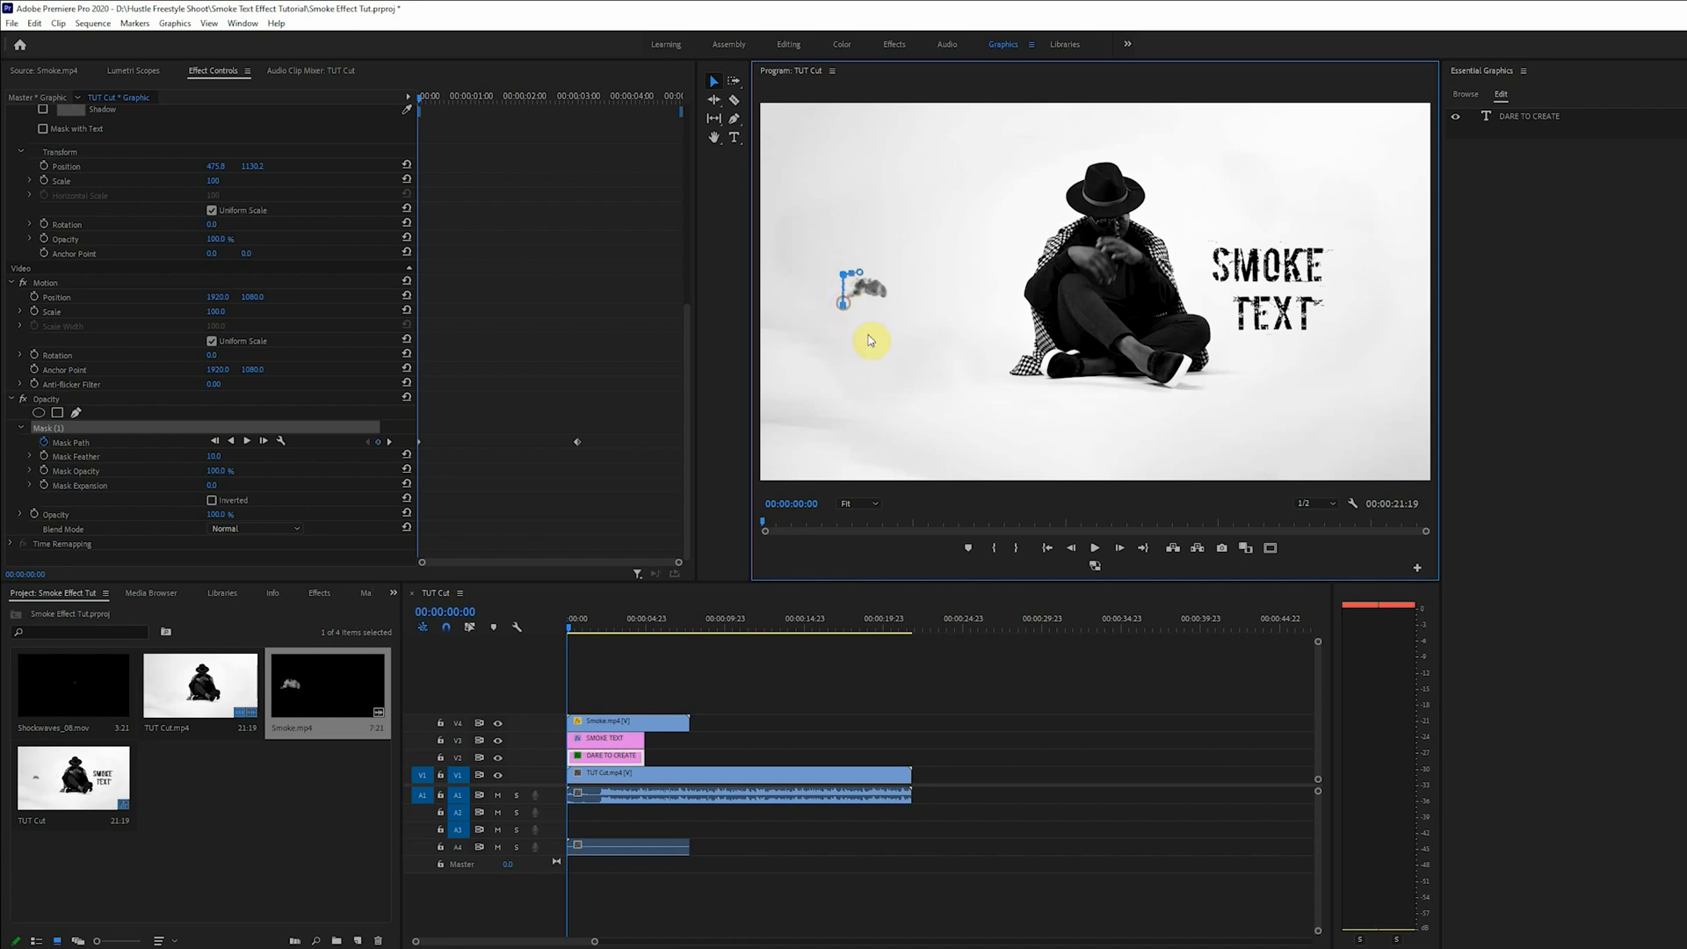
- Keyframe the title's Mask Path as the playhead advances, then lengthen the title clip
click(1095, 548)
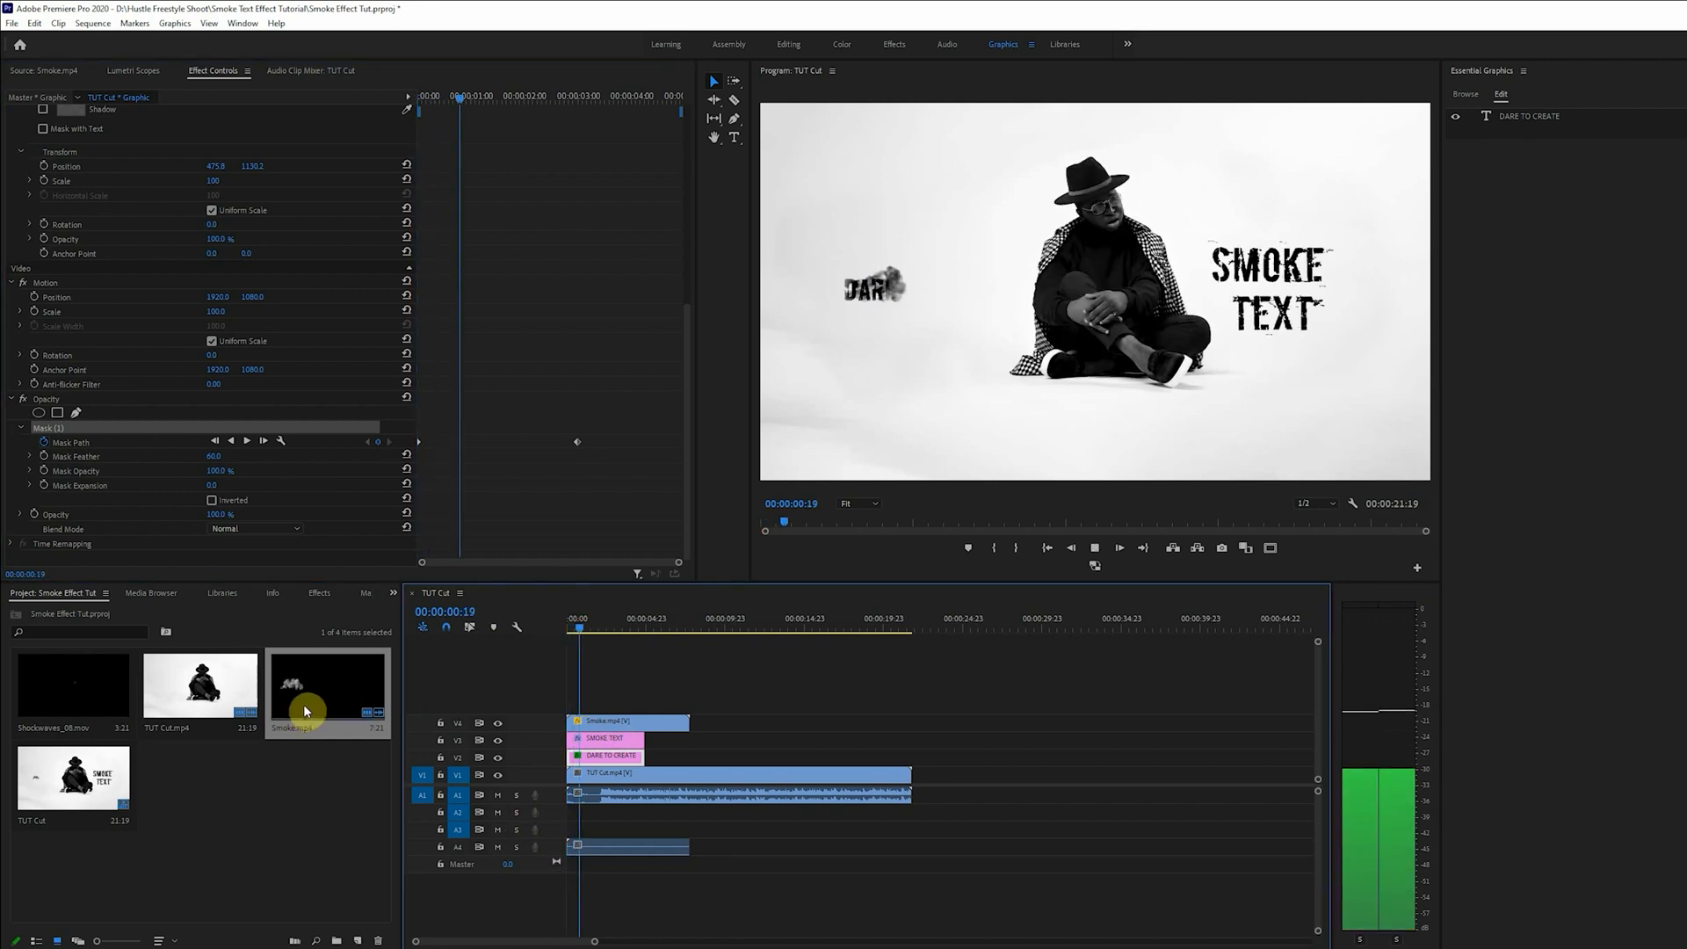
click(616, 624)
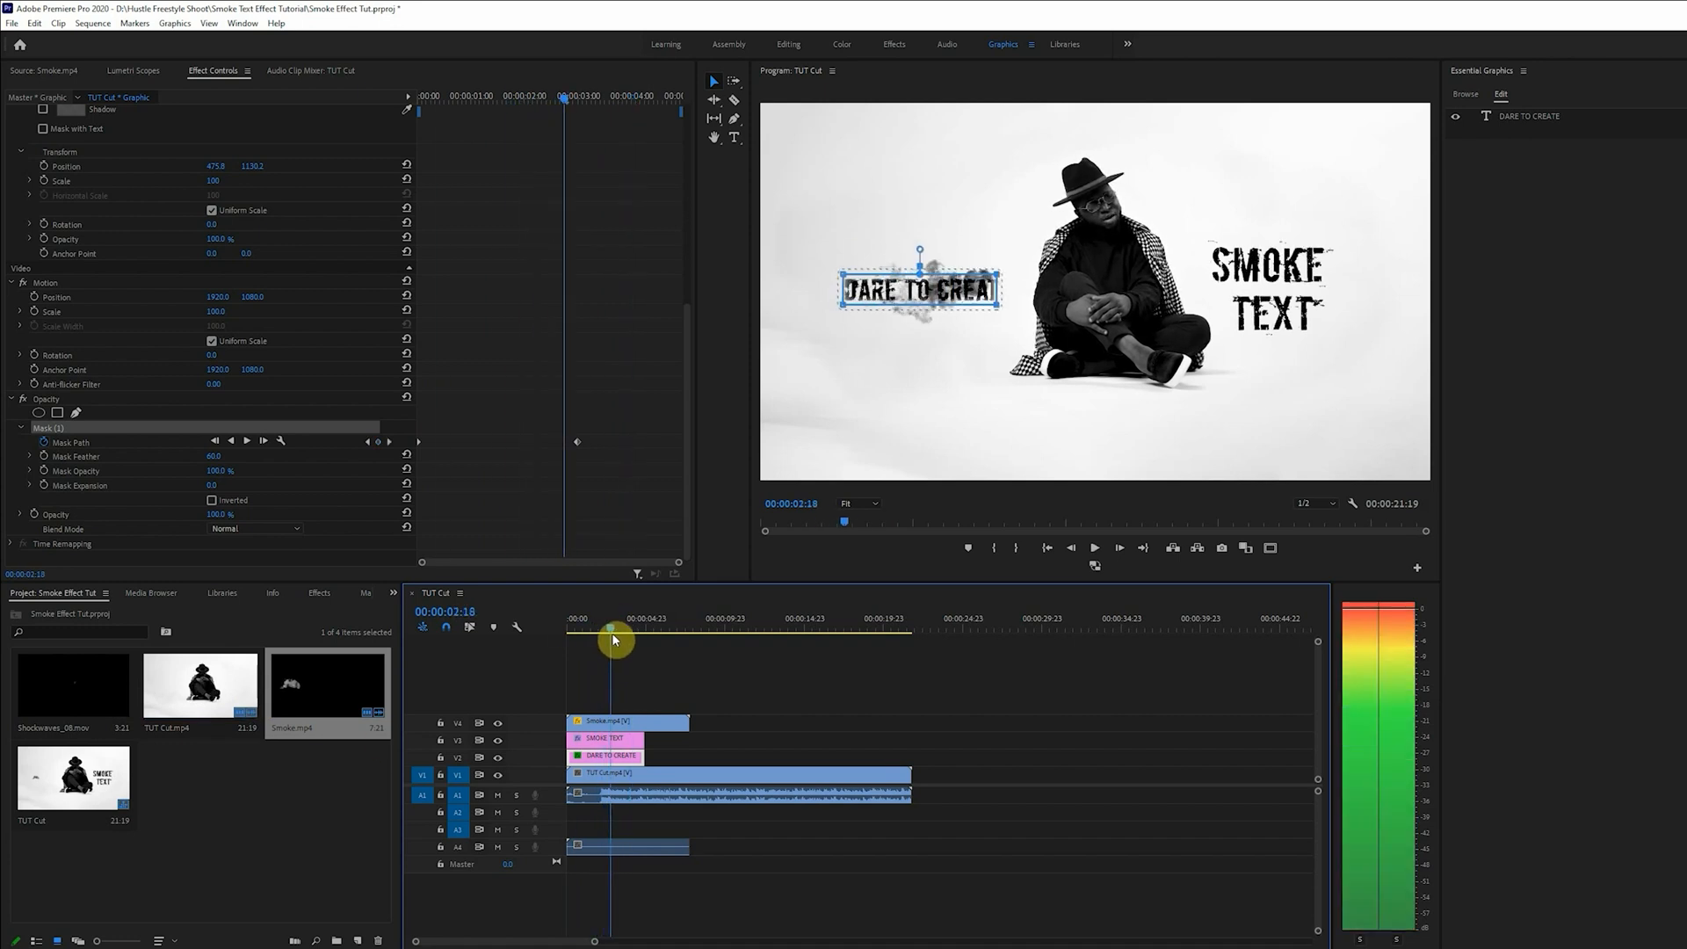
drag(613, 638, 629, 639)
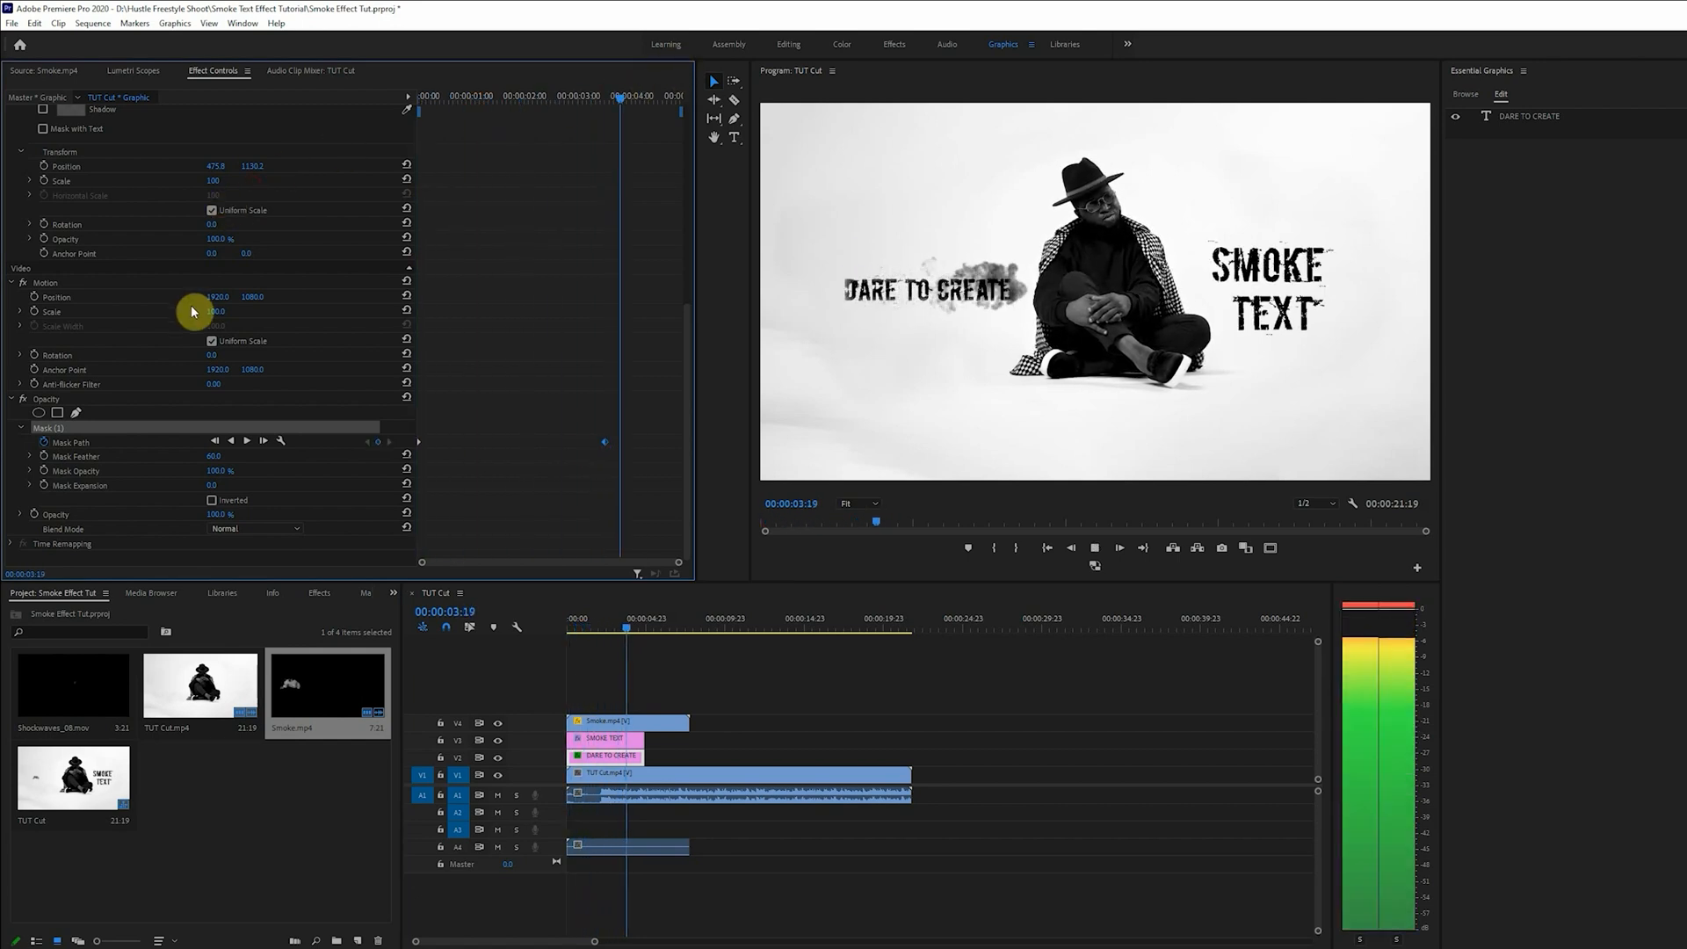
click(625, 755)
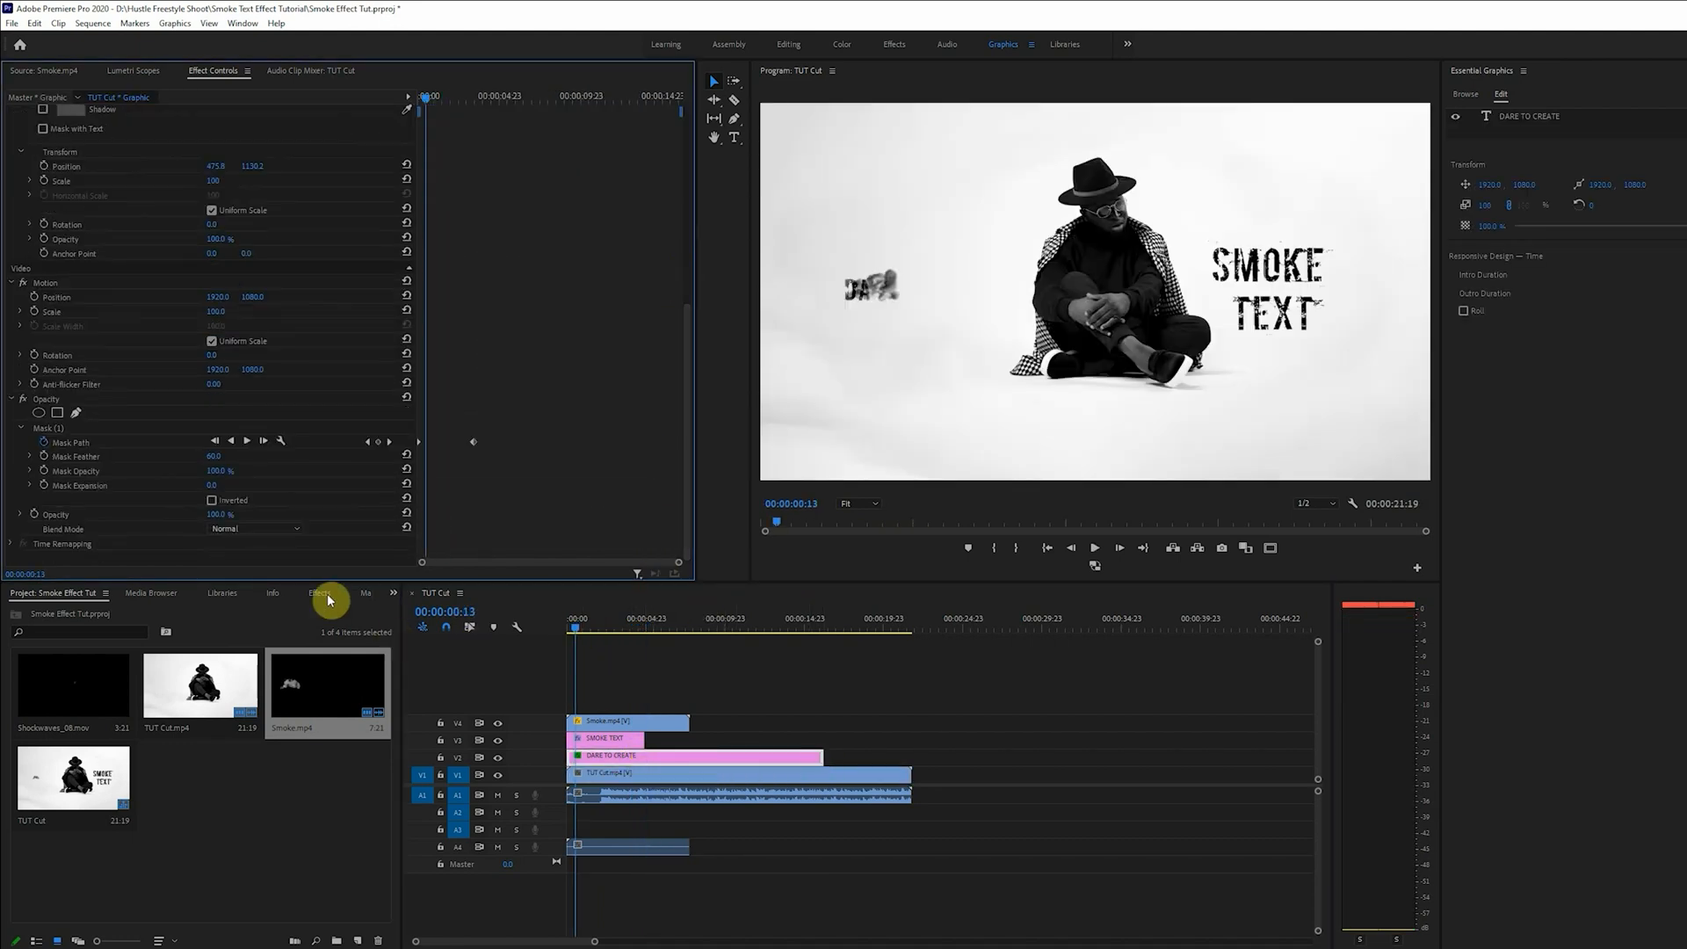
- Apply Turbulent Displace to DARE TO CREATE, keyframe its Amount, and trim the clip end
click(319, 593)
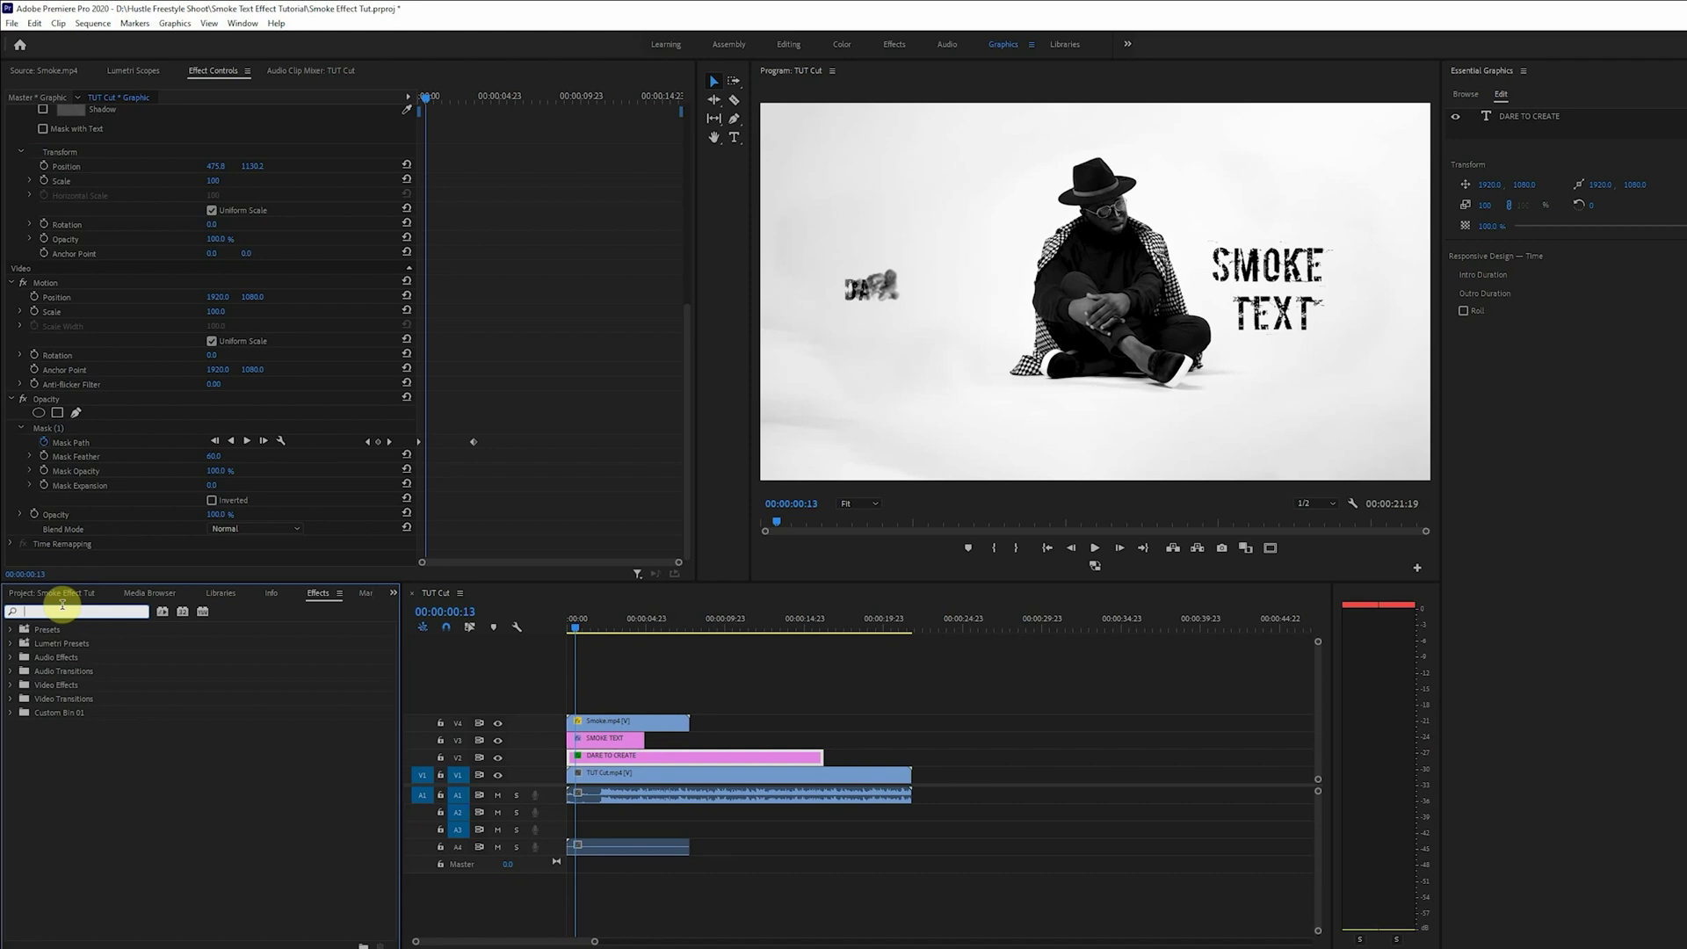
text(turb)
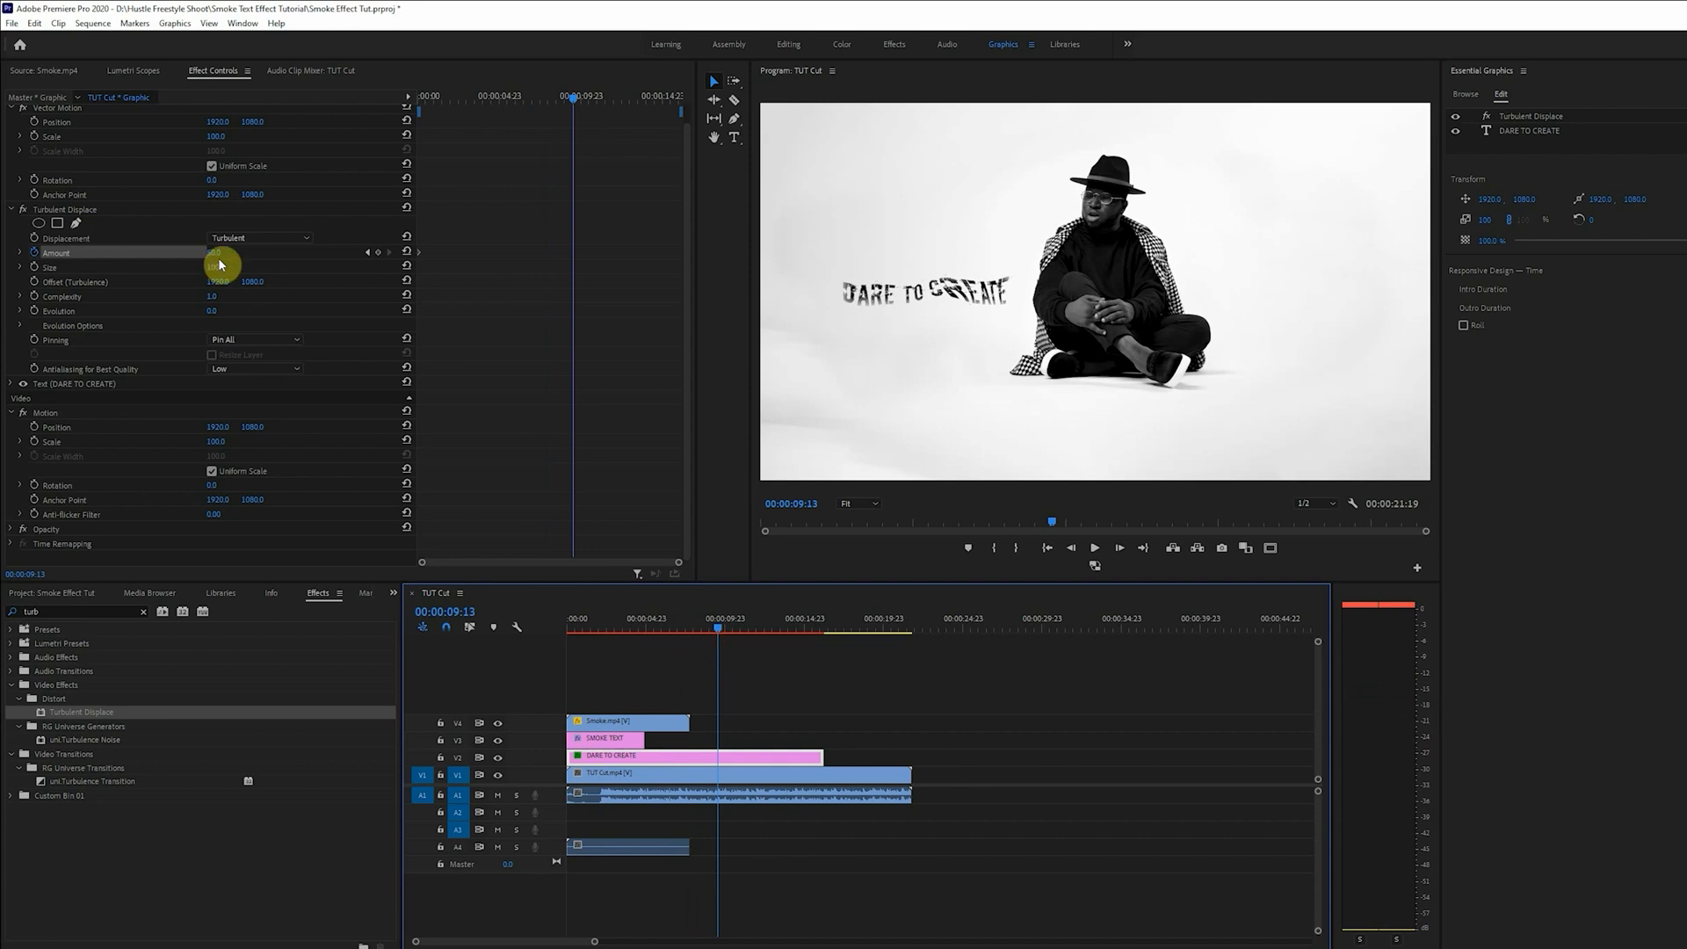
drag(220, 252, 210, 252)
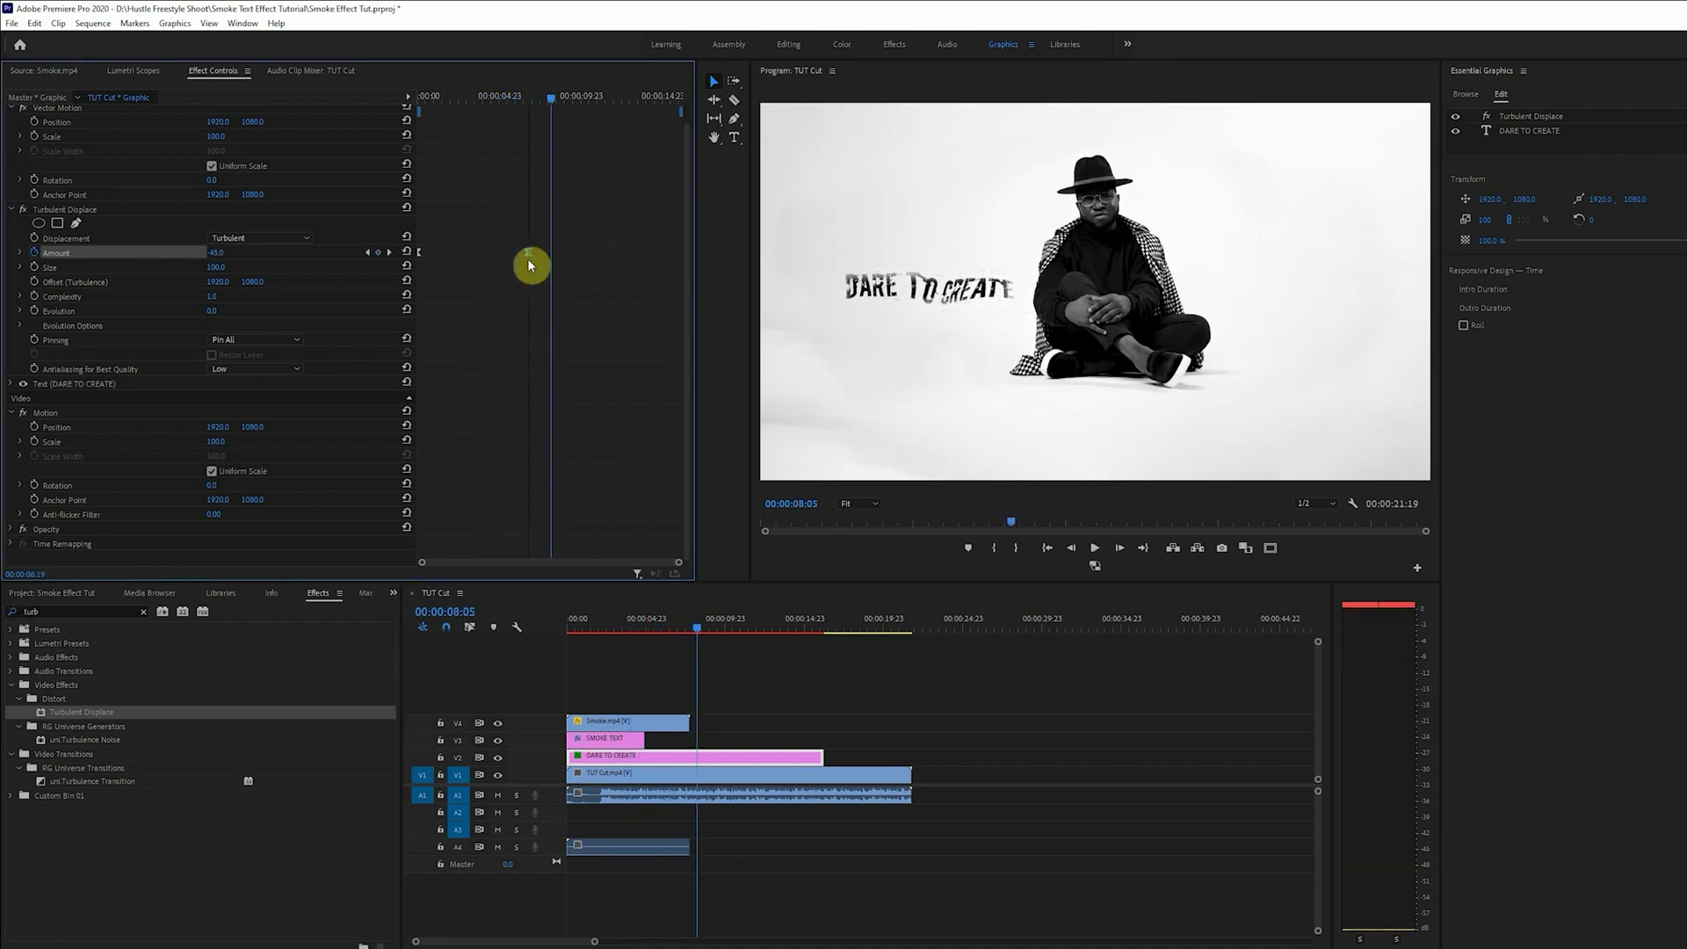
drag(549, 252, 504, 252)
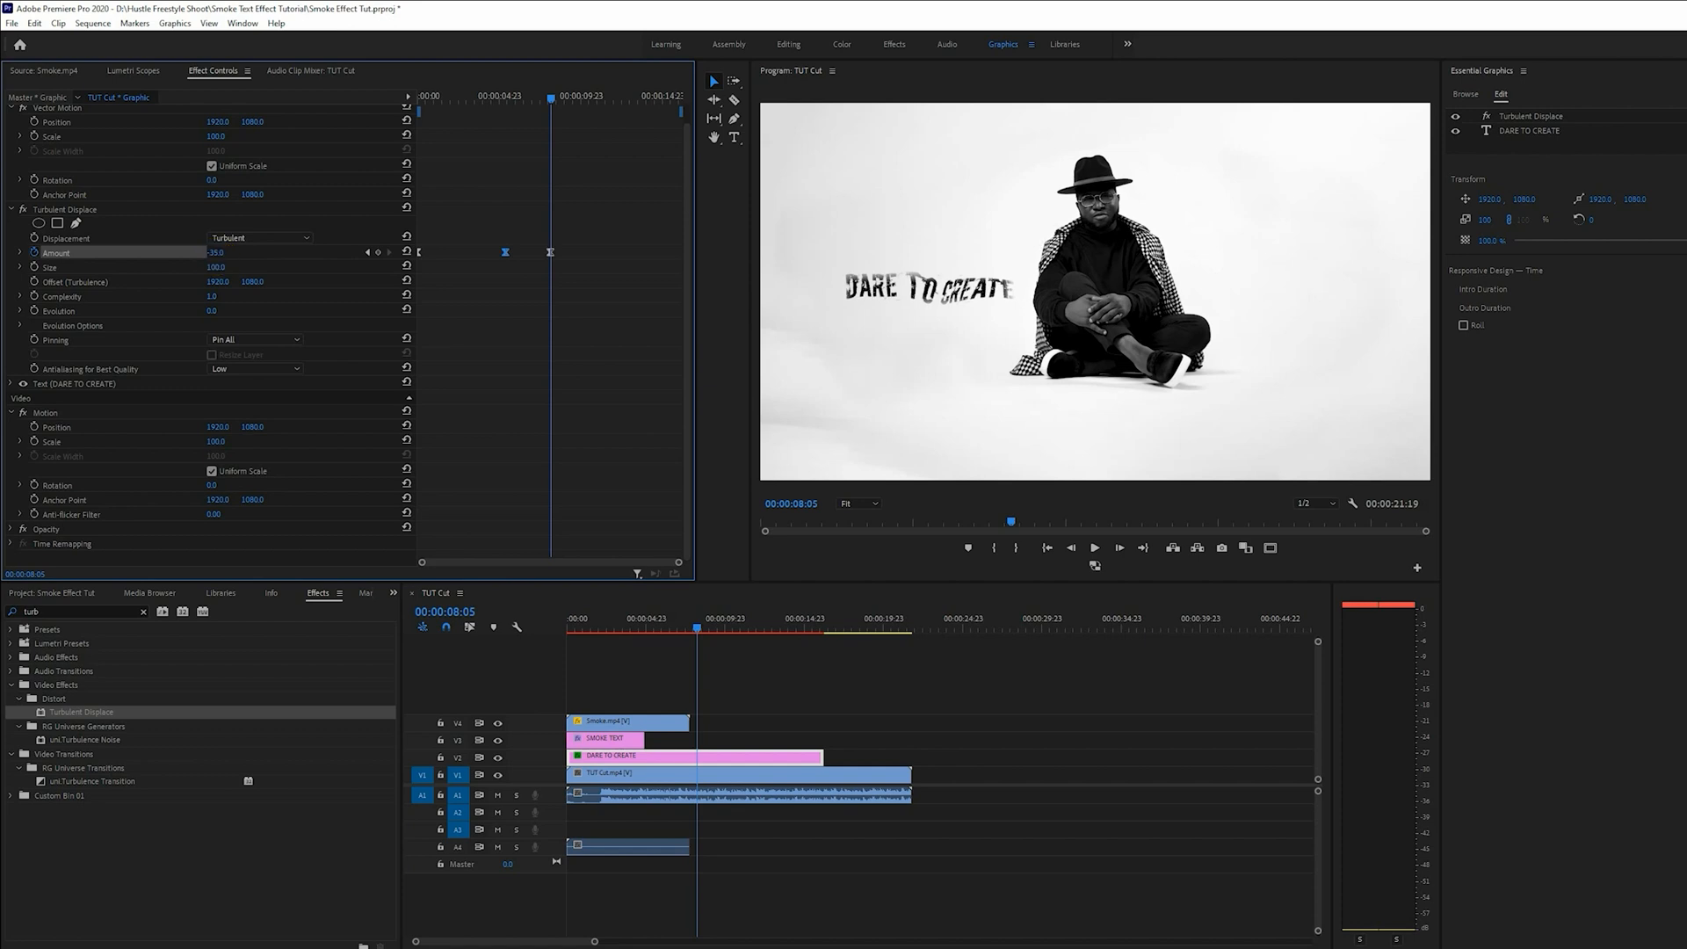
drag(221, 252, 226, 253)
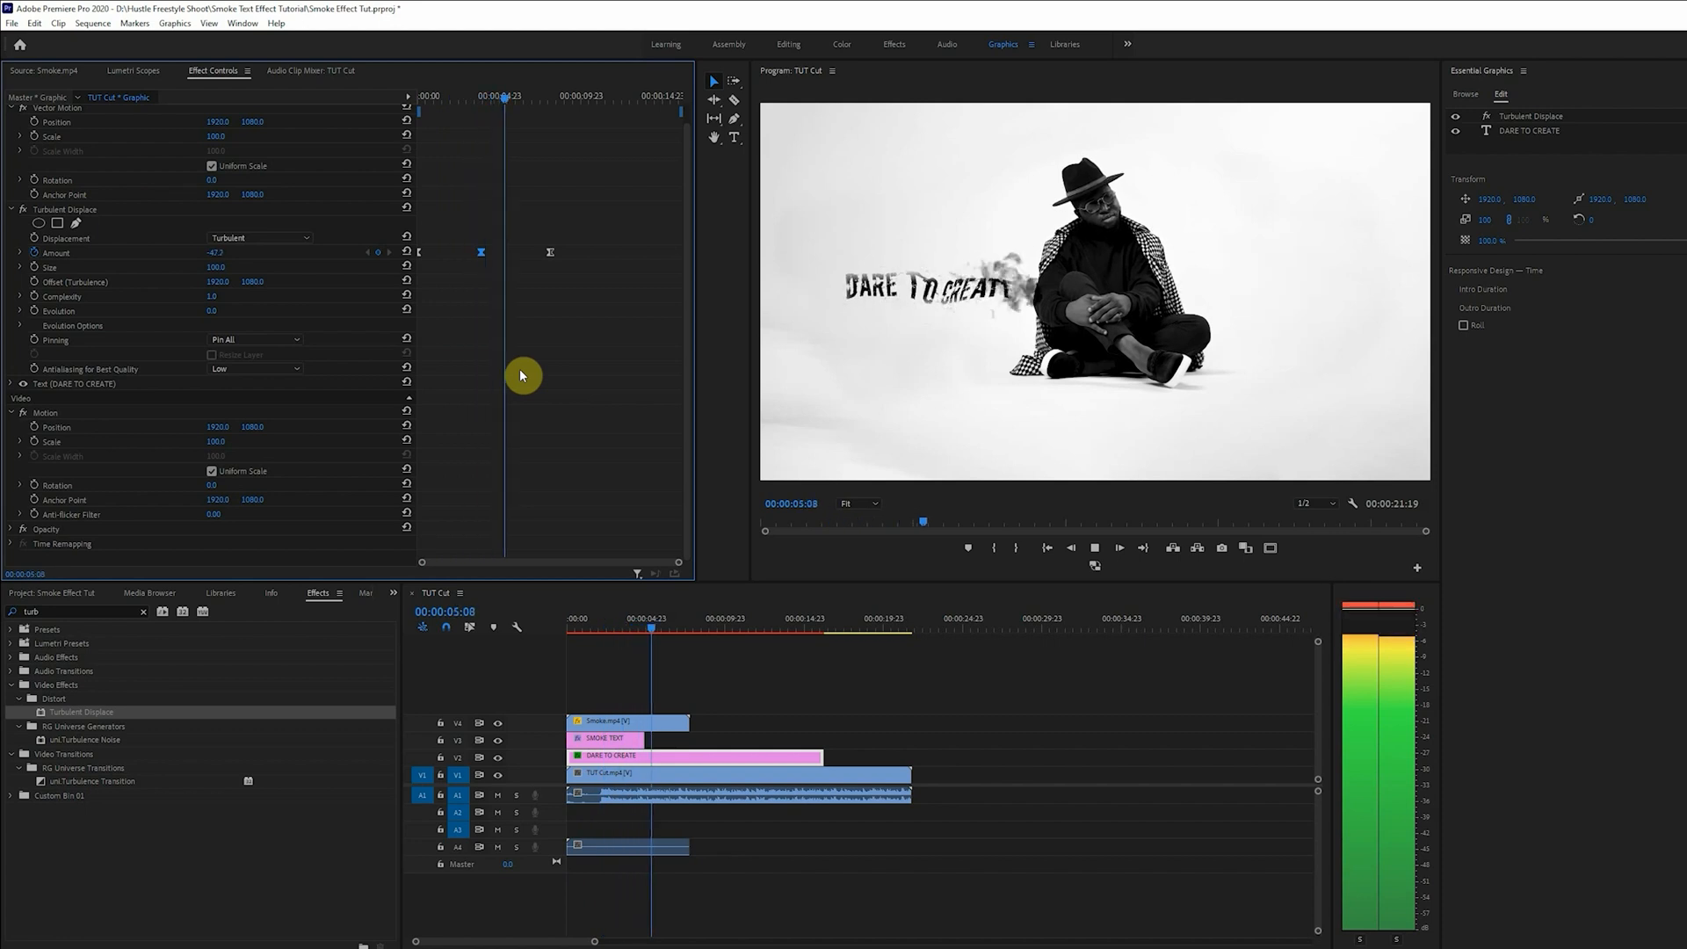
click(694, 628)
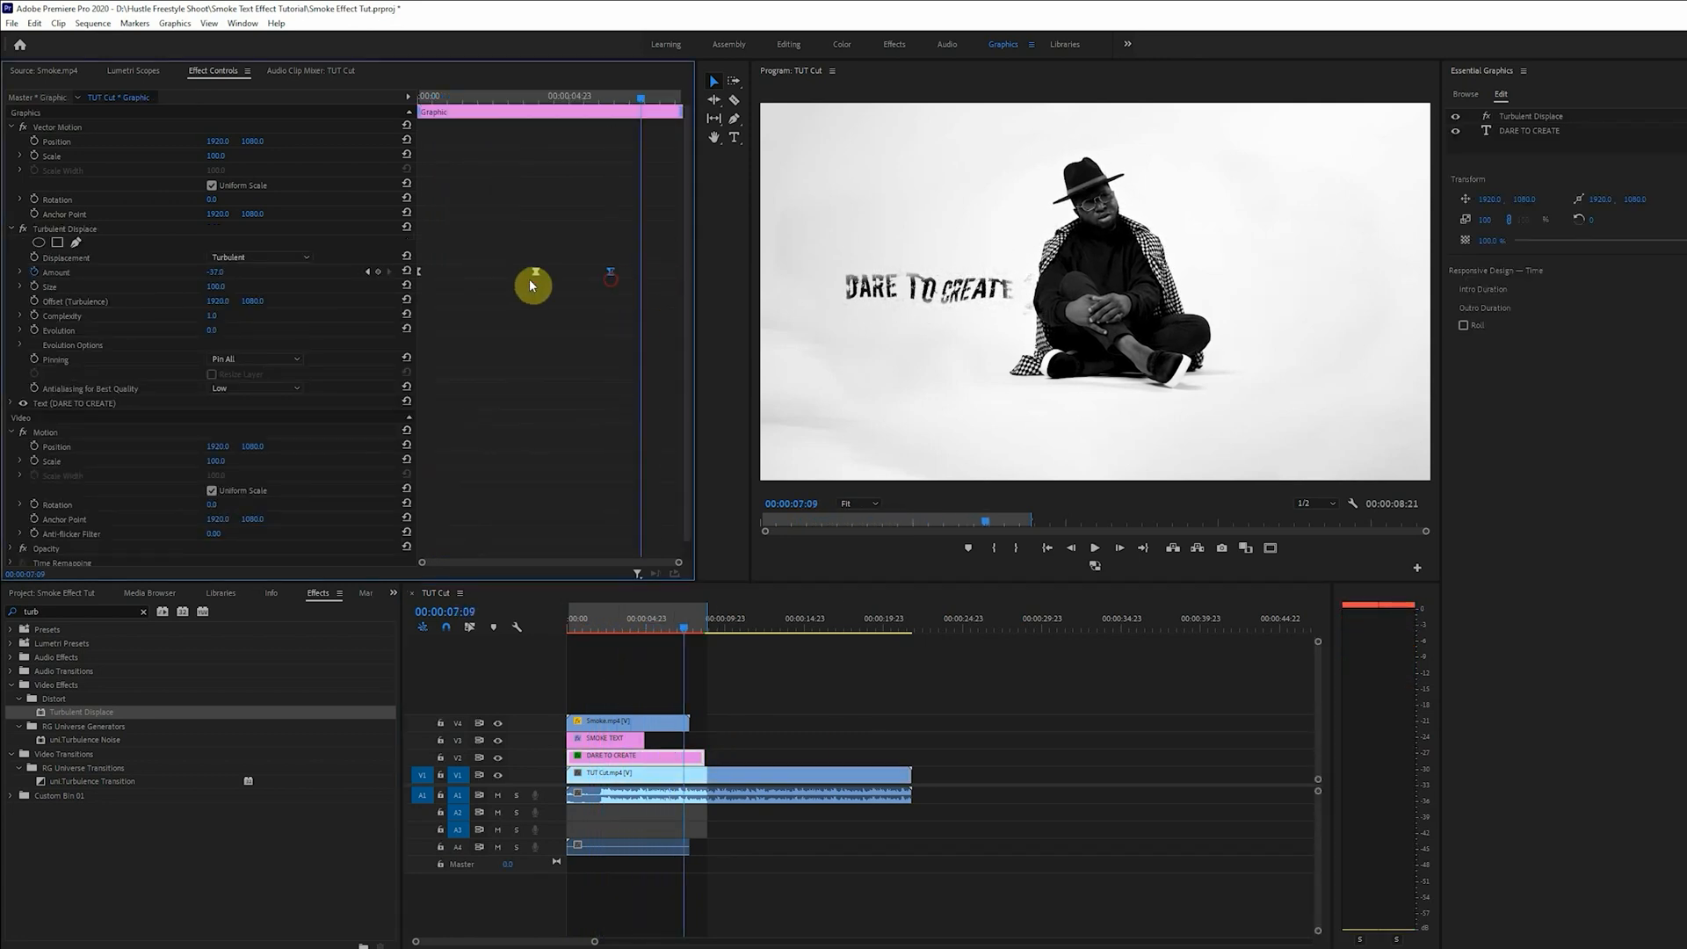
- Add Amount keyframes near the title's end and raise the displacement to scatter the letters
drag(532, 285, 220, 278)
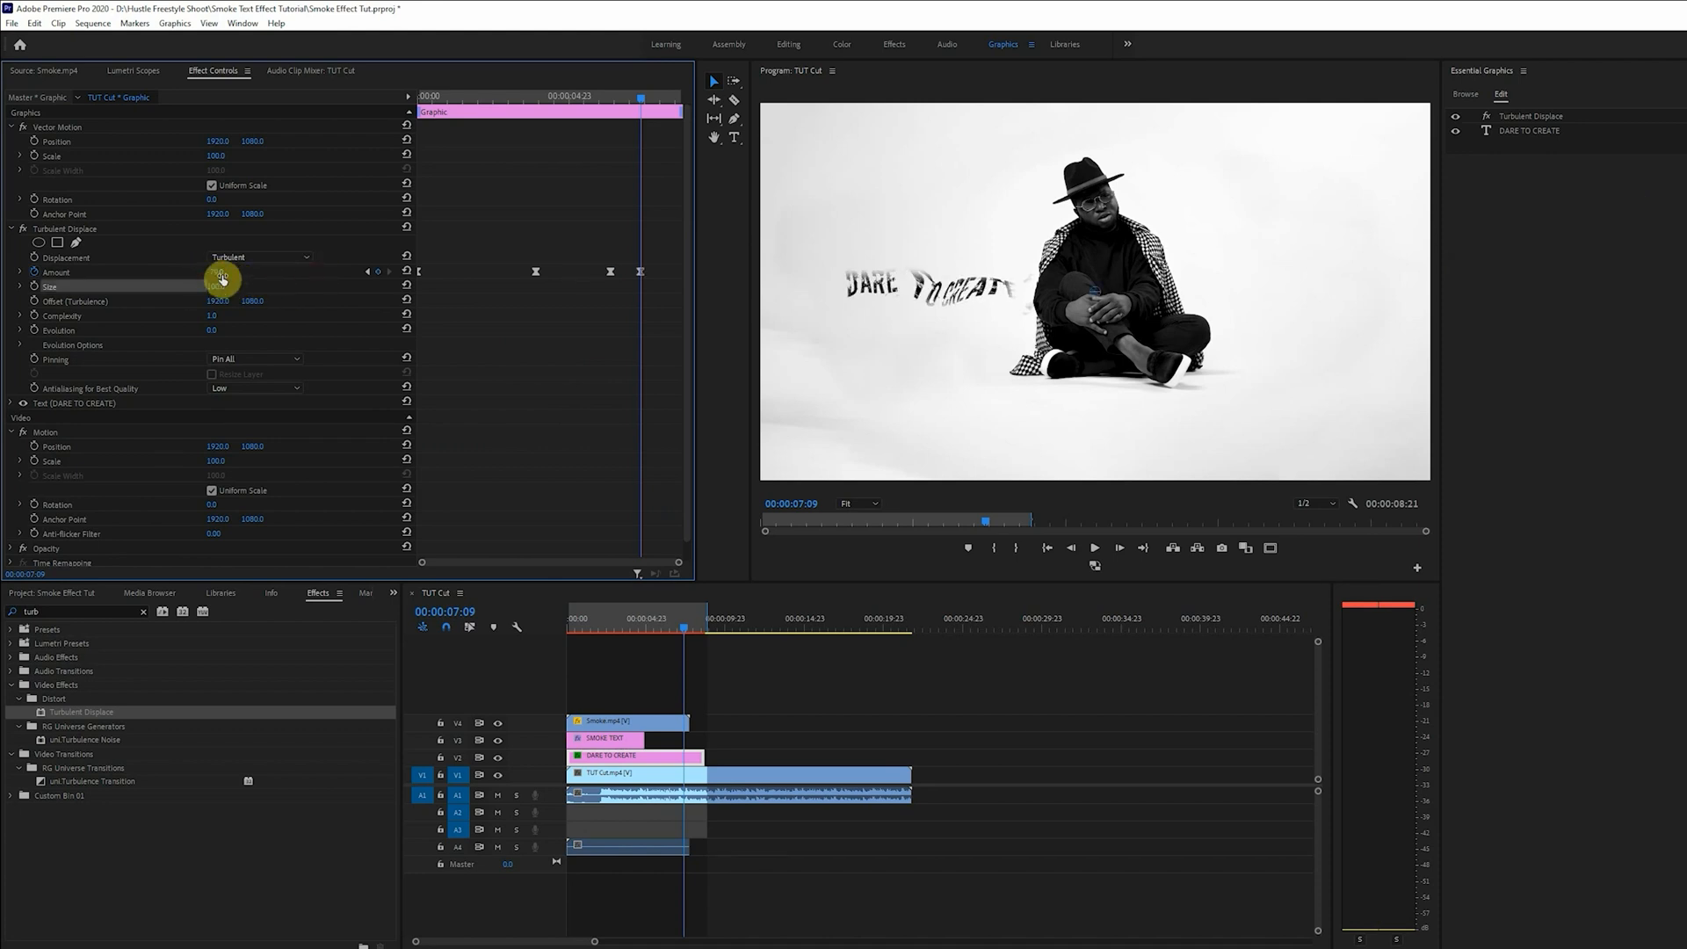
drag(222, 278, 214, 278)
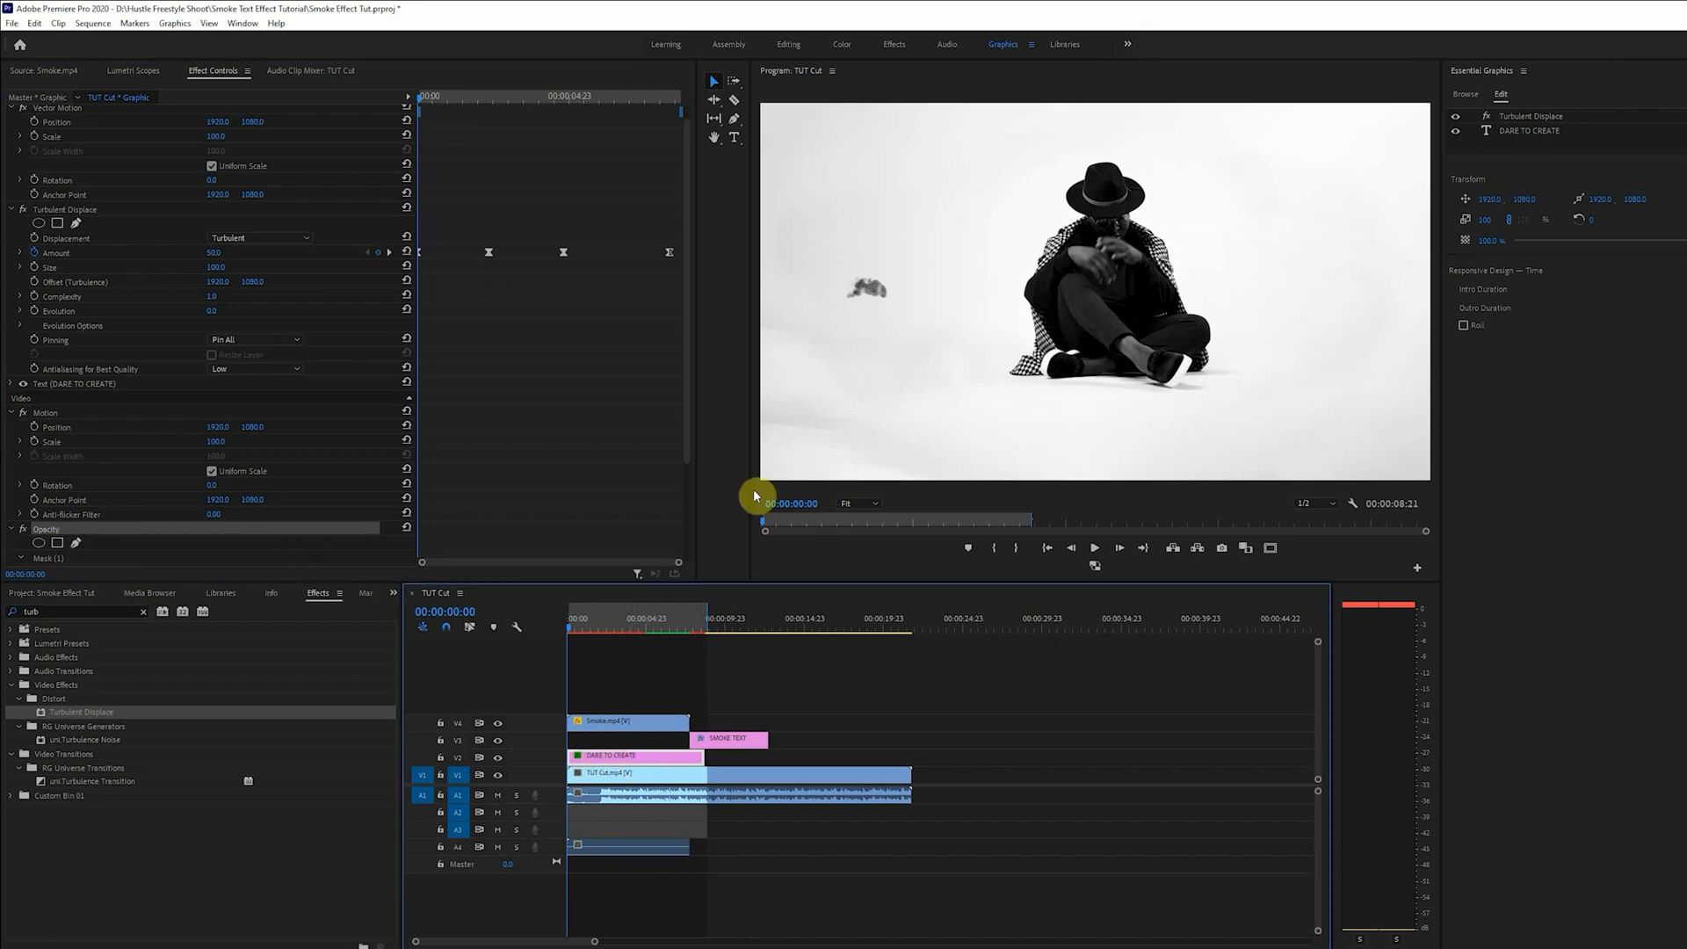
- Feather the title mask to 60 and fade DARE TO CREATE's opacity to 0% at its end
scroll(down, 3)
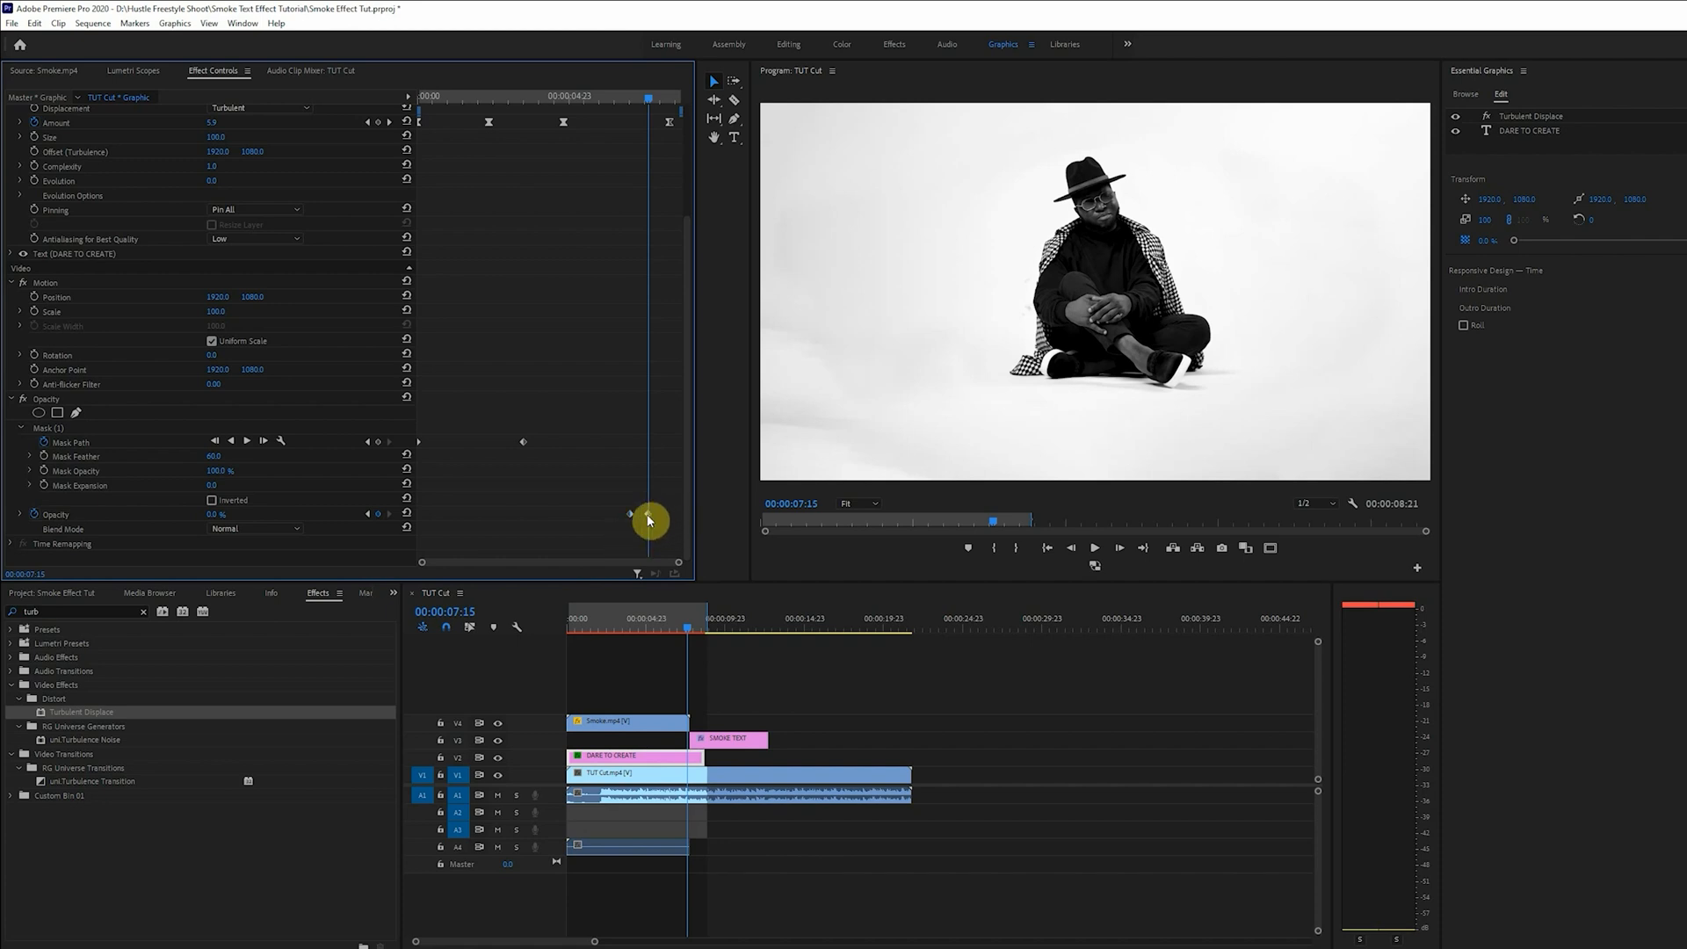
mouse_move(631, 519)
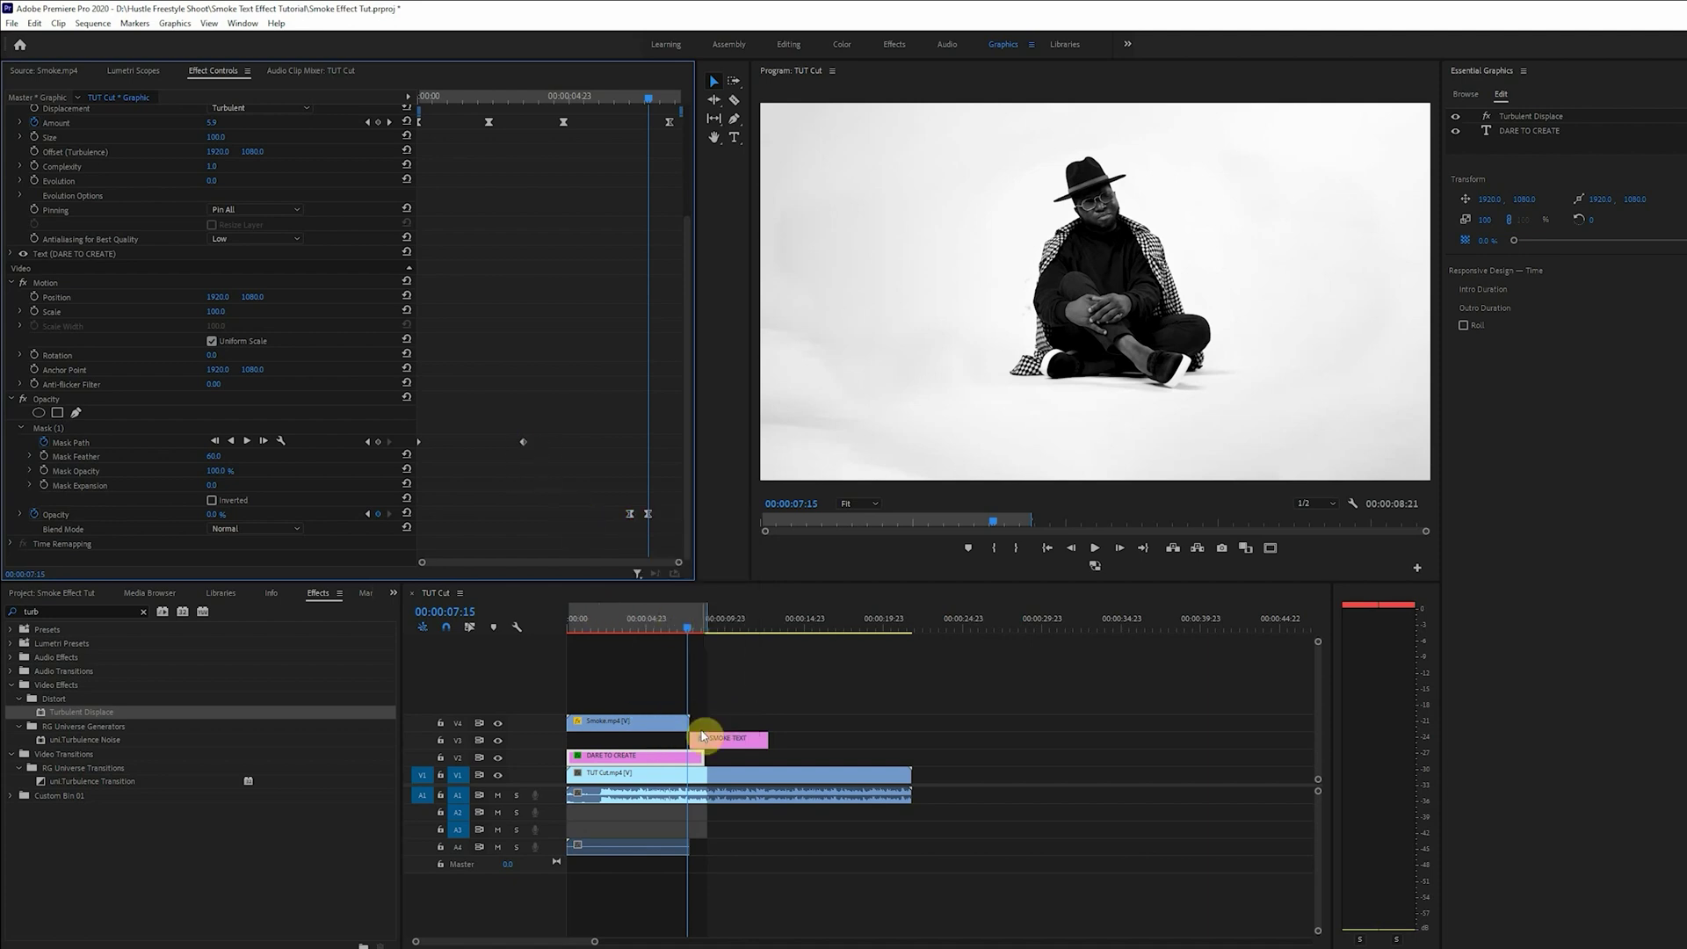
- Place Shockwaves_08.mov after Smoke.mp4 and choose a blend mode that hides its black background
click(1095, 547)
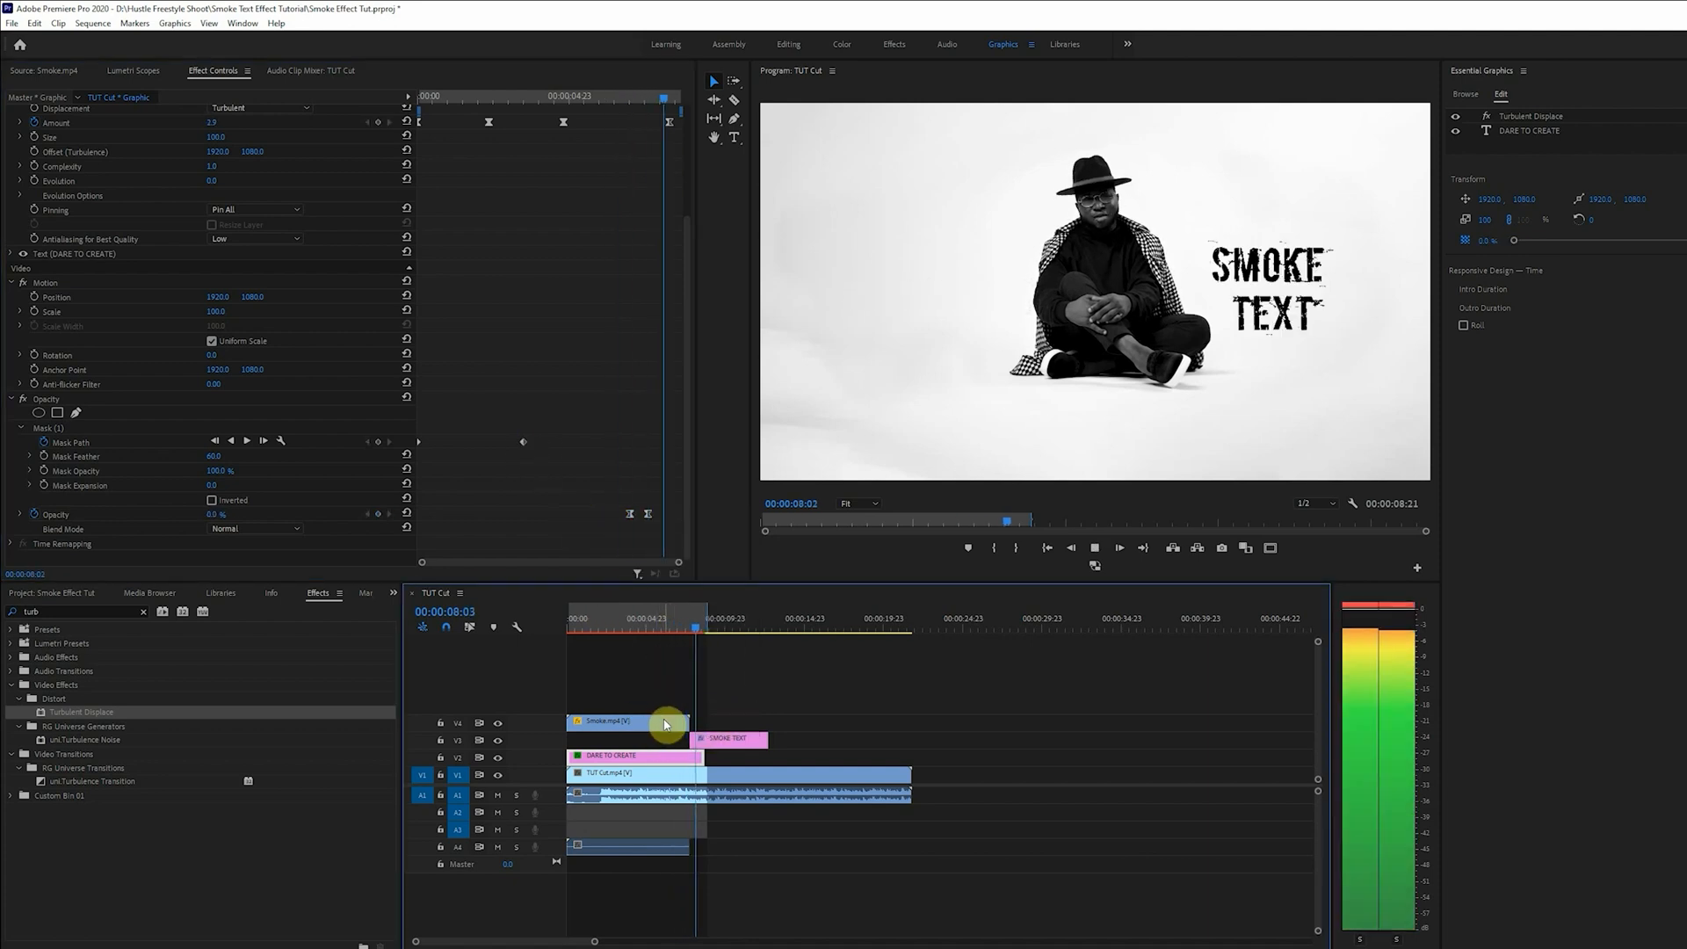
click(727, 739)
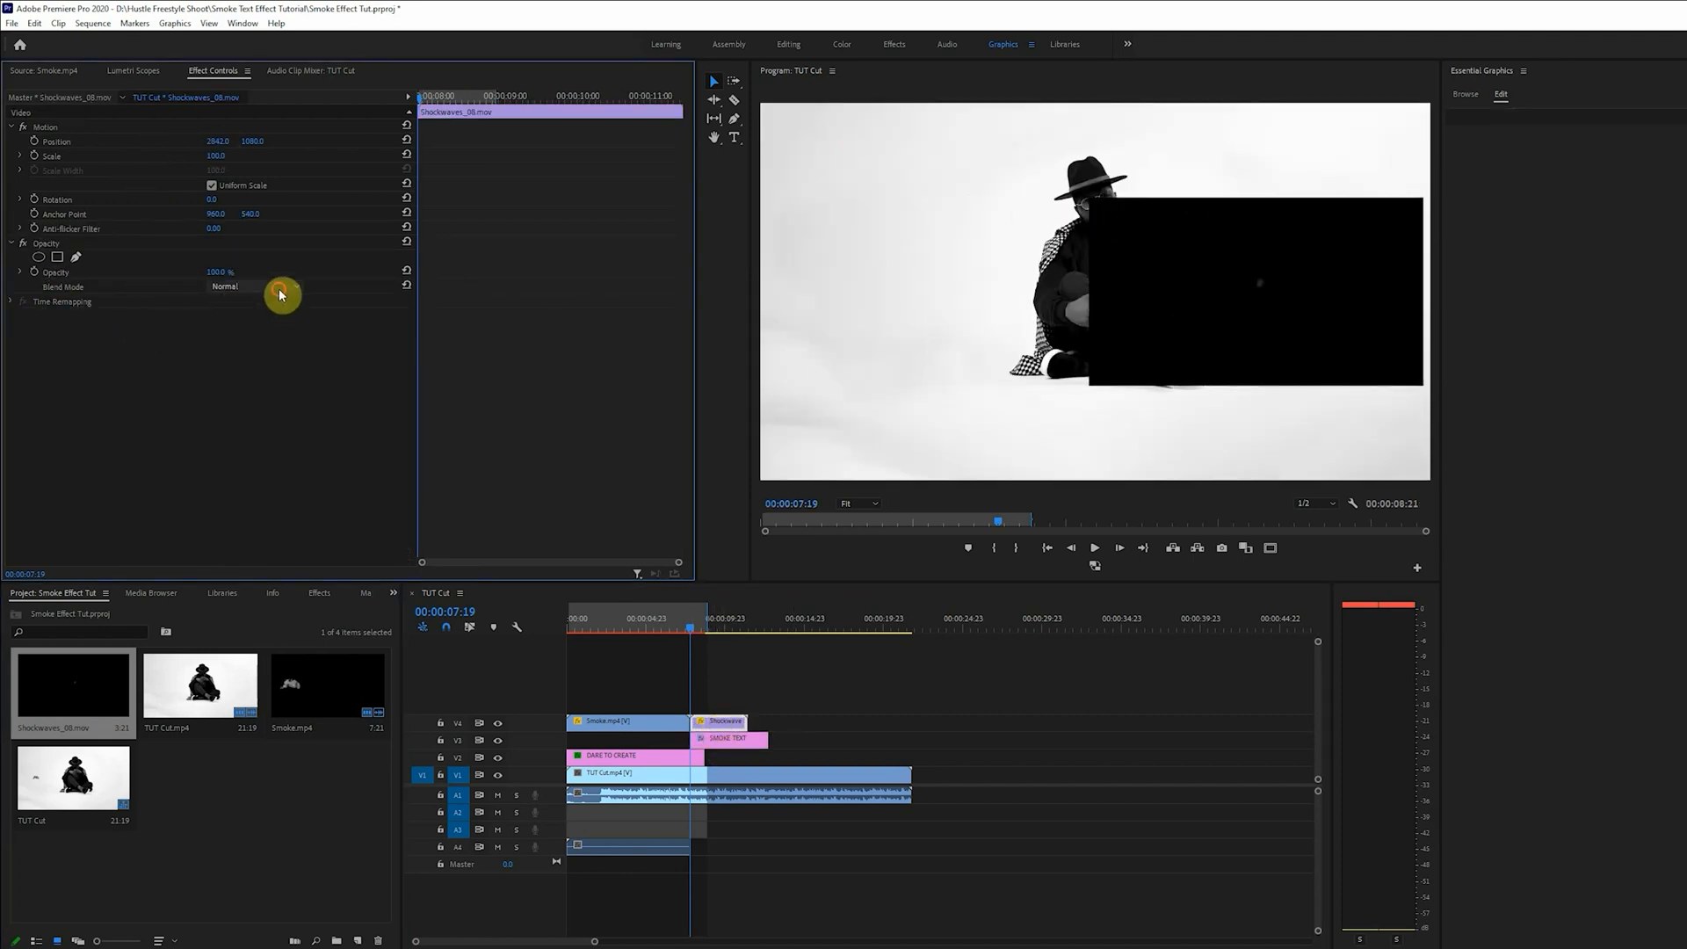
click(255, 287)
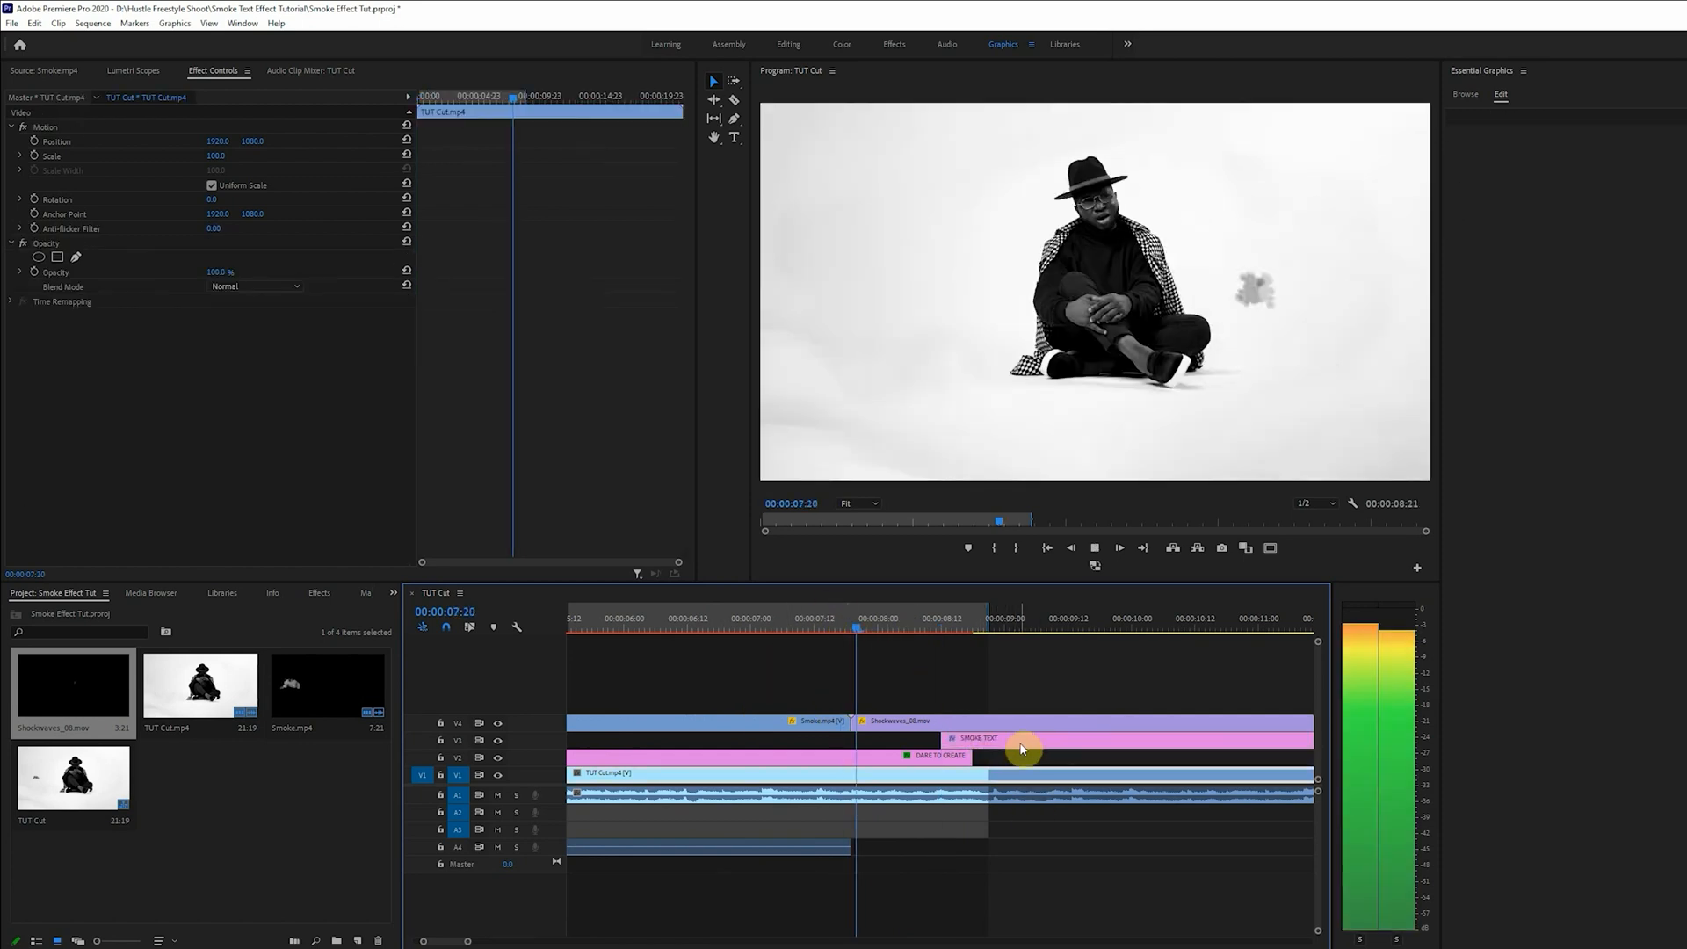
- Move the SMOKE TEXT title left so it starts together with Shockwaves_08.mov
click(978, 738)
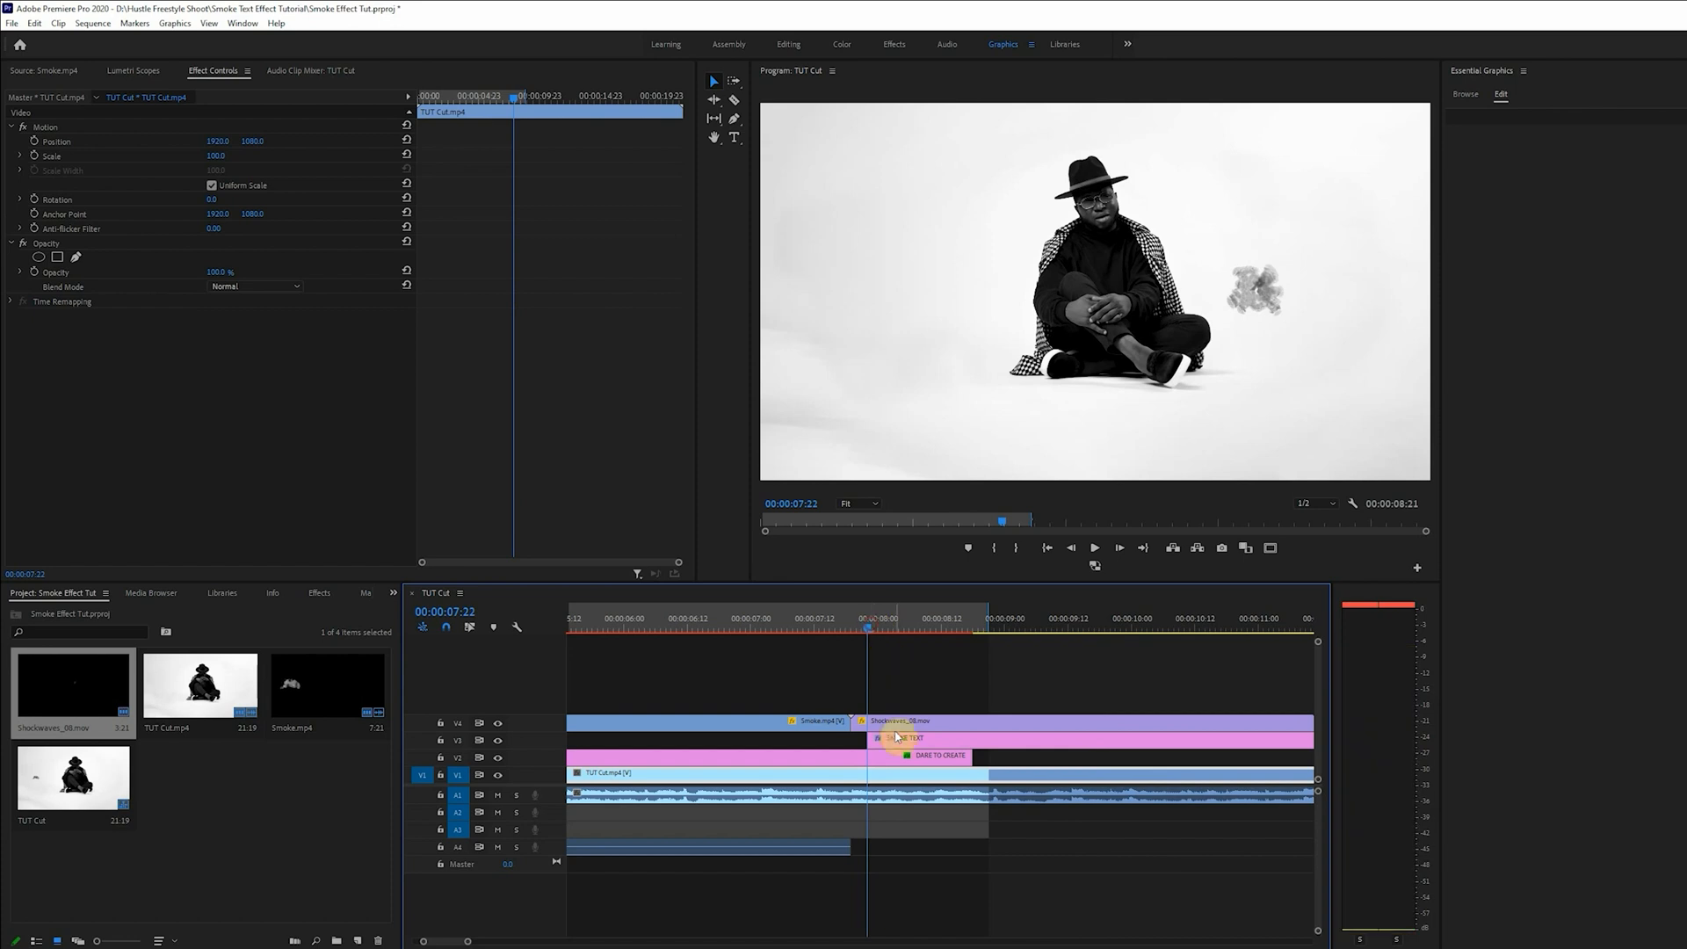
click(907, 738)
text(turb)
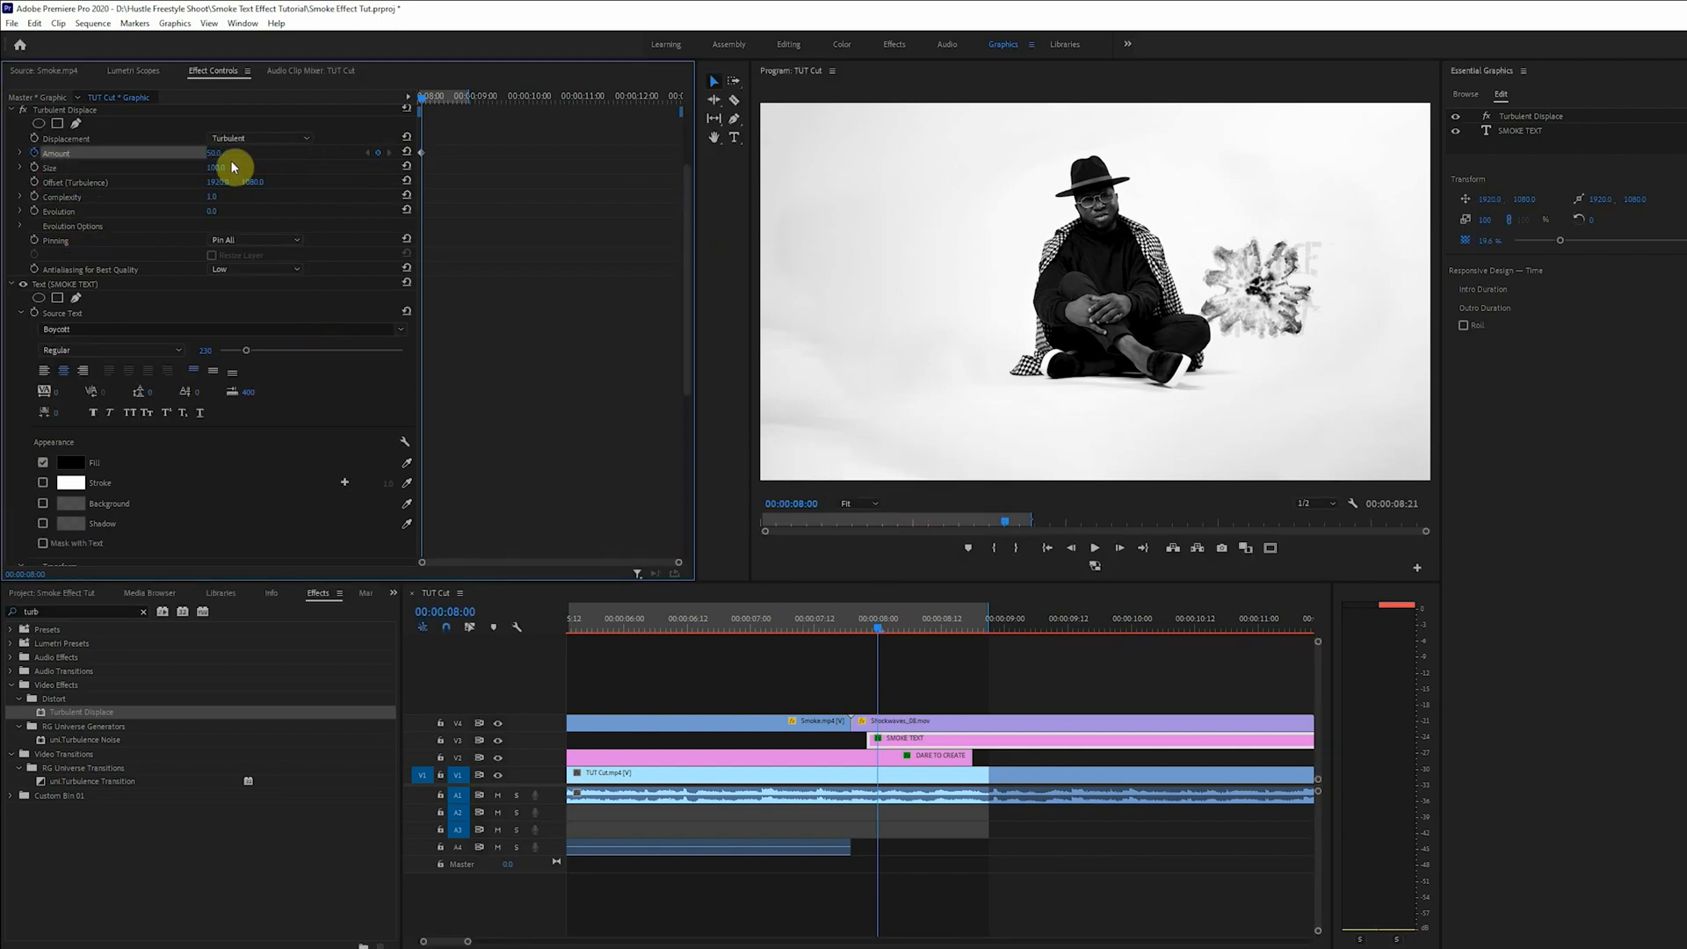
- Keyframe the SMOKE TEXT Turbulent Displace Amount so the text is undistorted mid-clip
click(1190, 618)
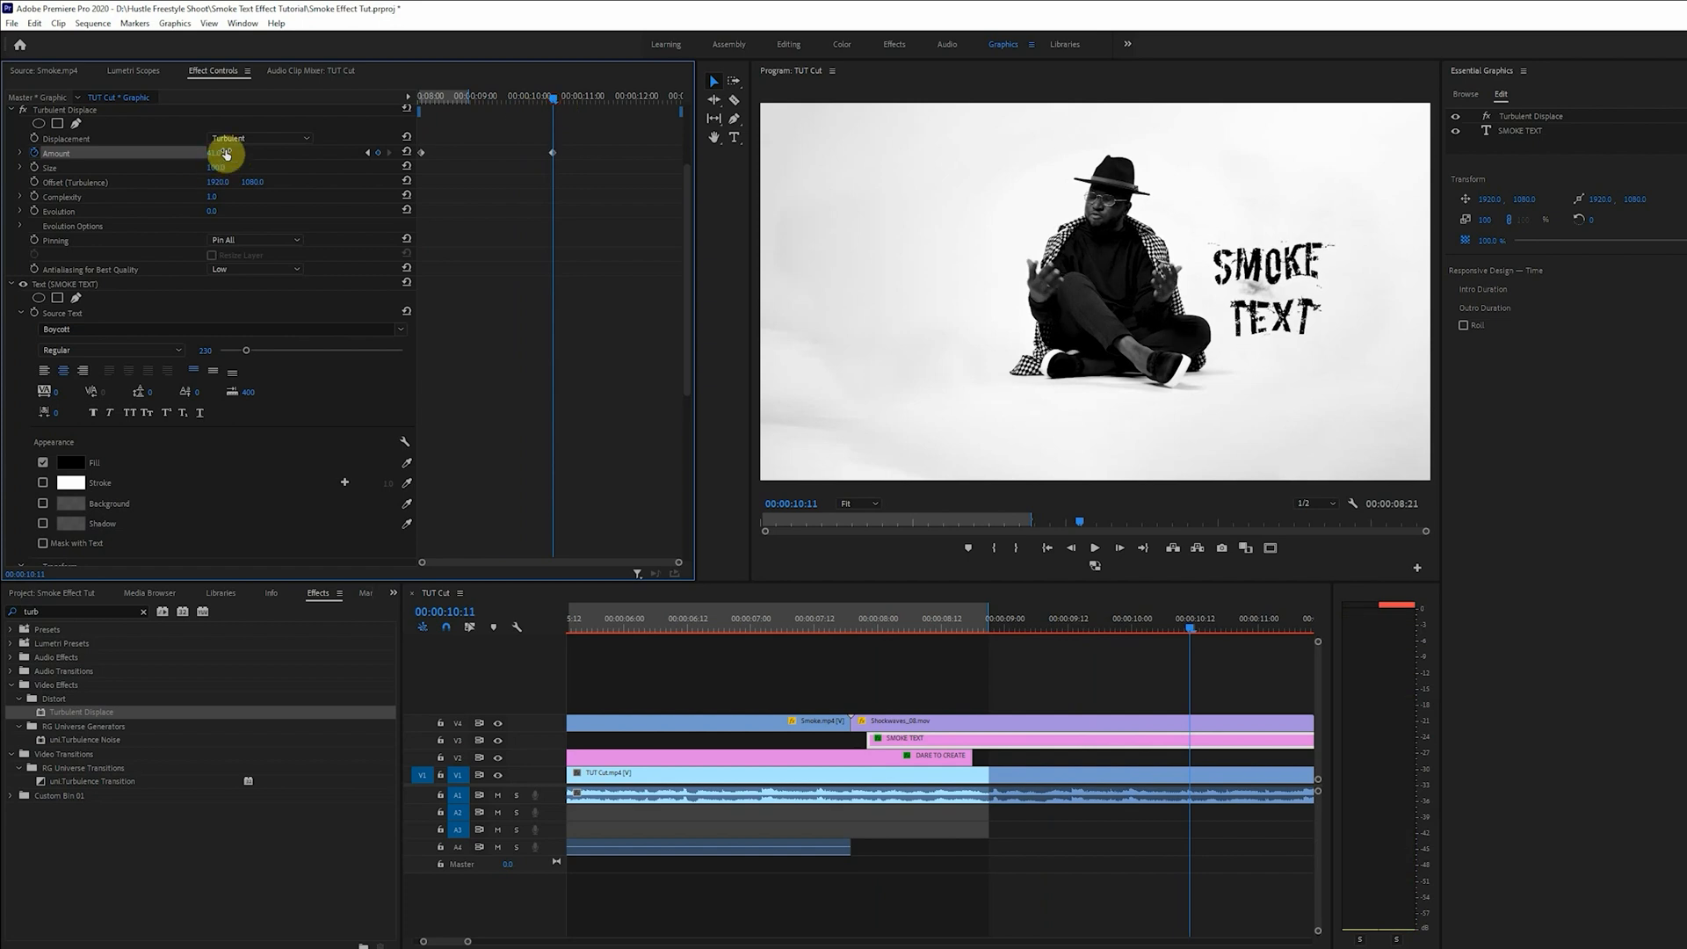
click(224, 152)
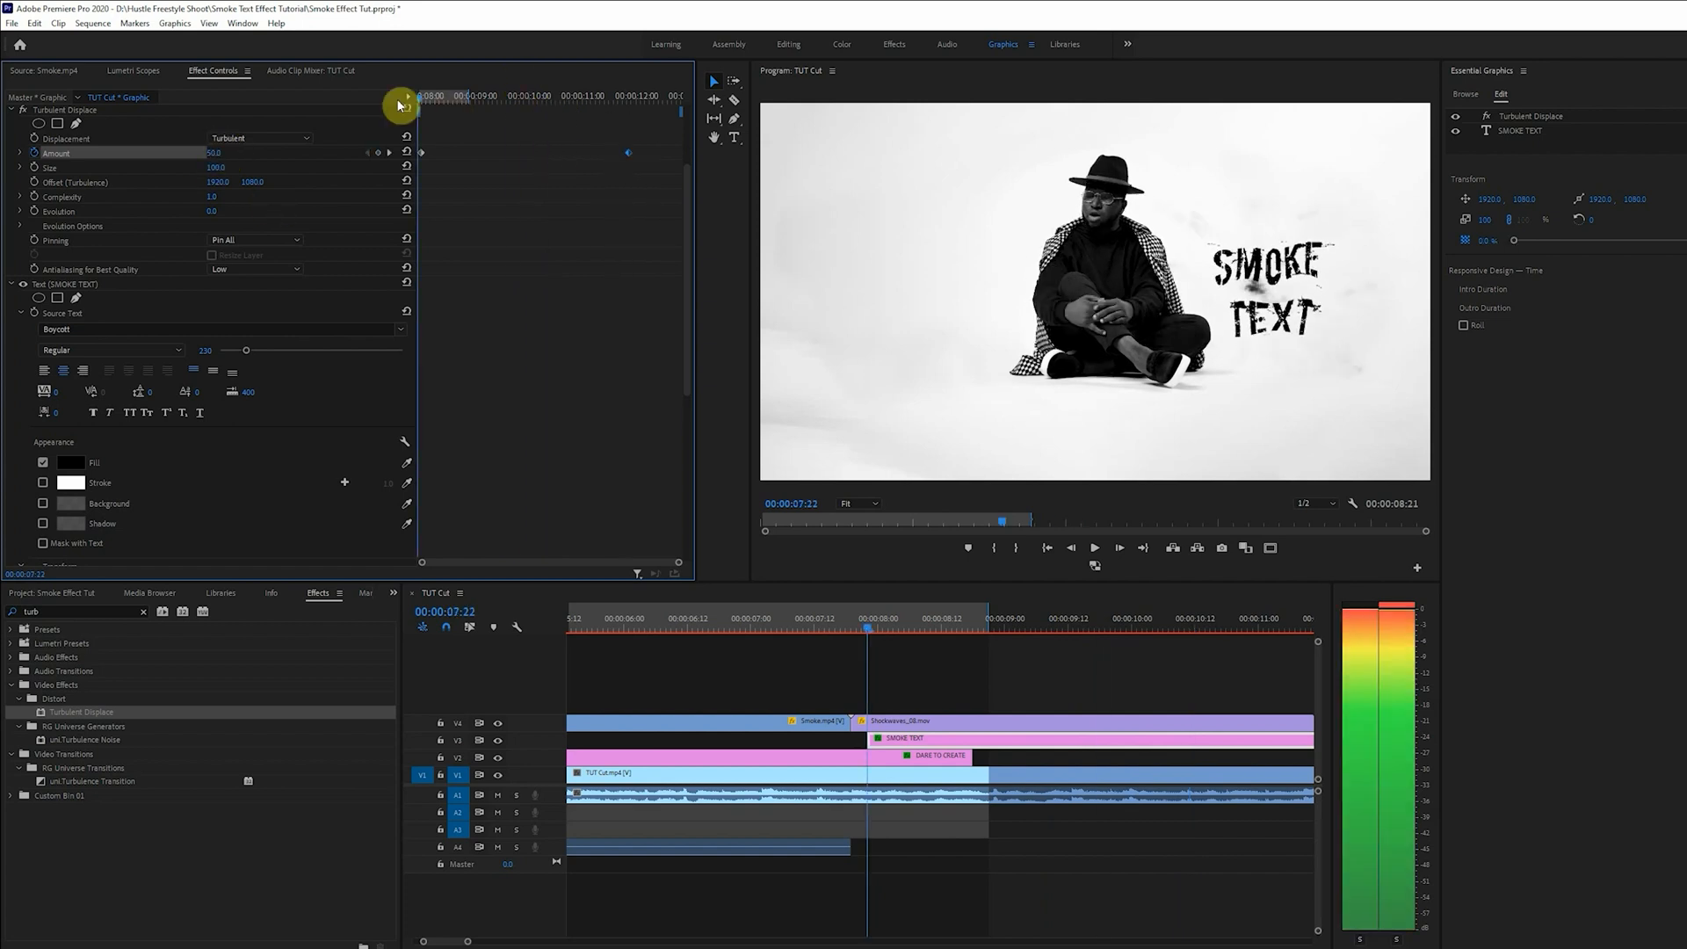
click(1098, 548)
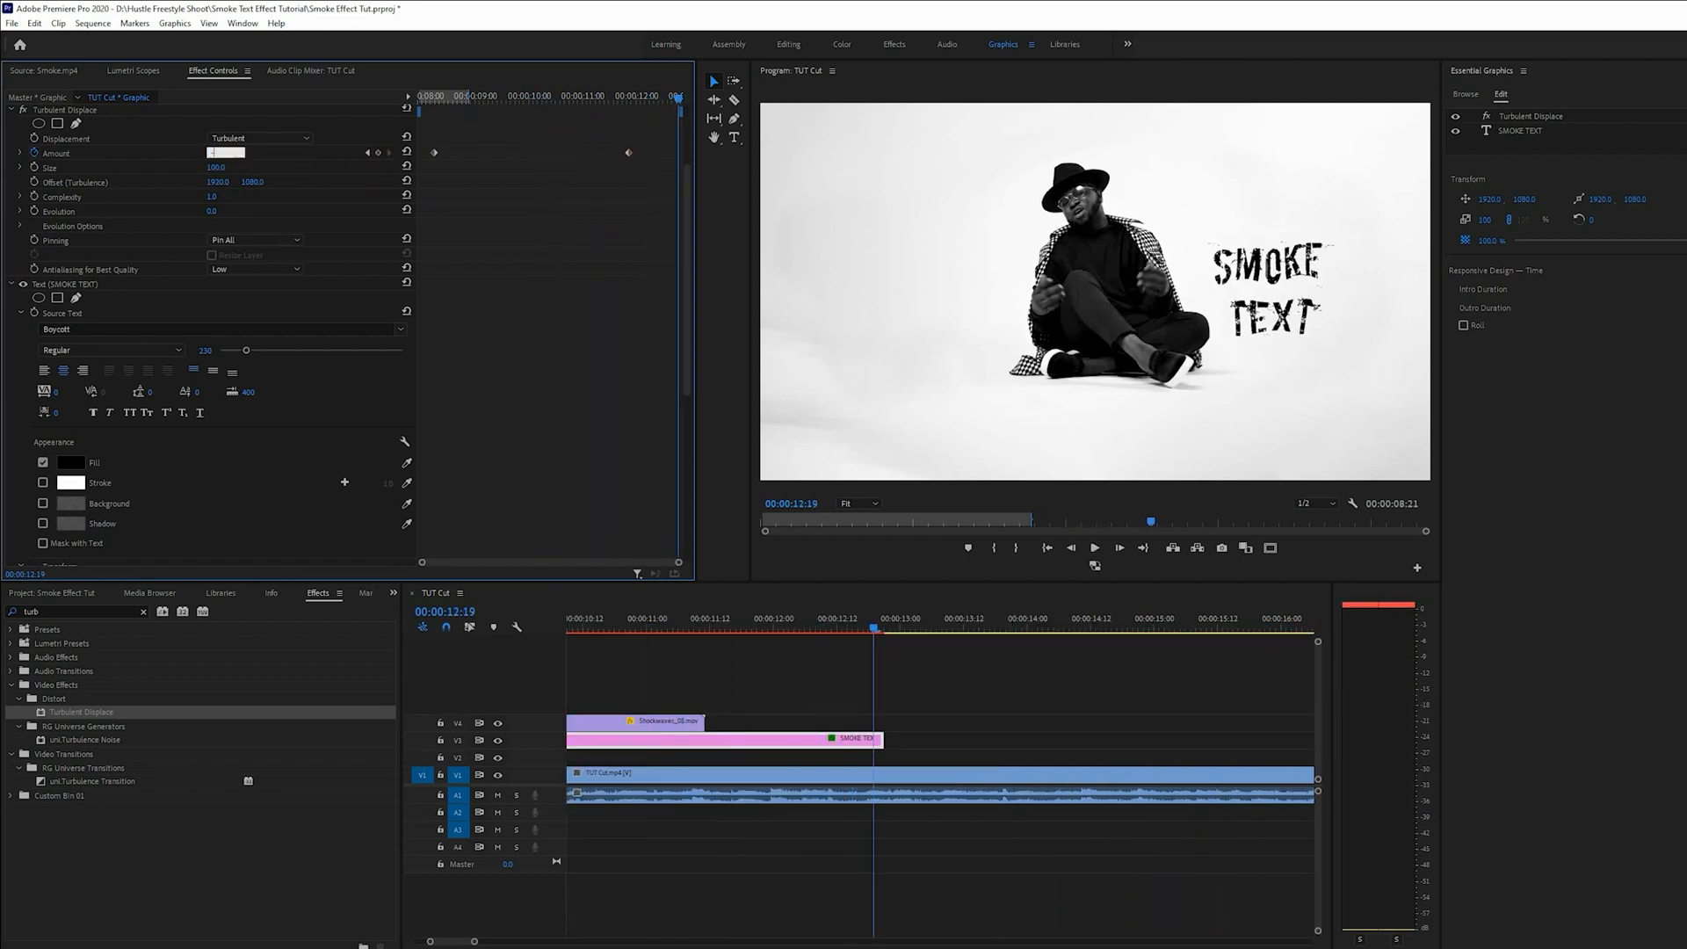
- Scrub back to the sequence start to preview the SMOKE TEXT dissolve
drag(871, 629, 604, 629)
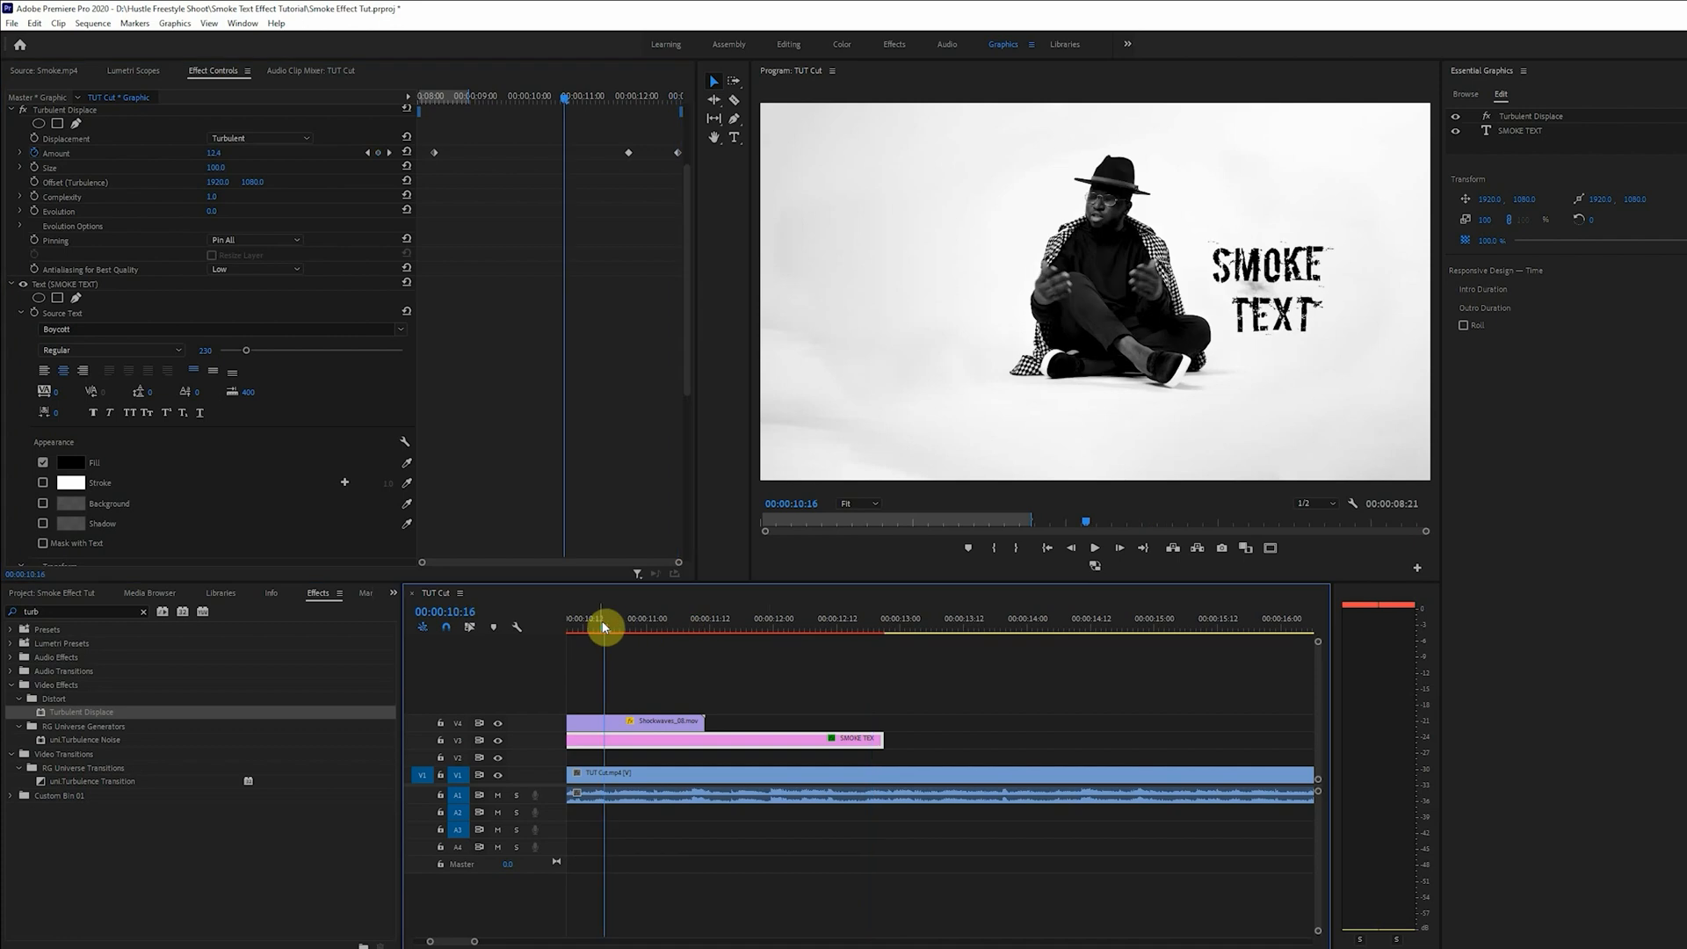
click(1095, 548)
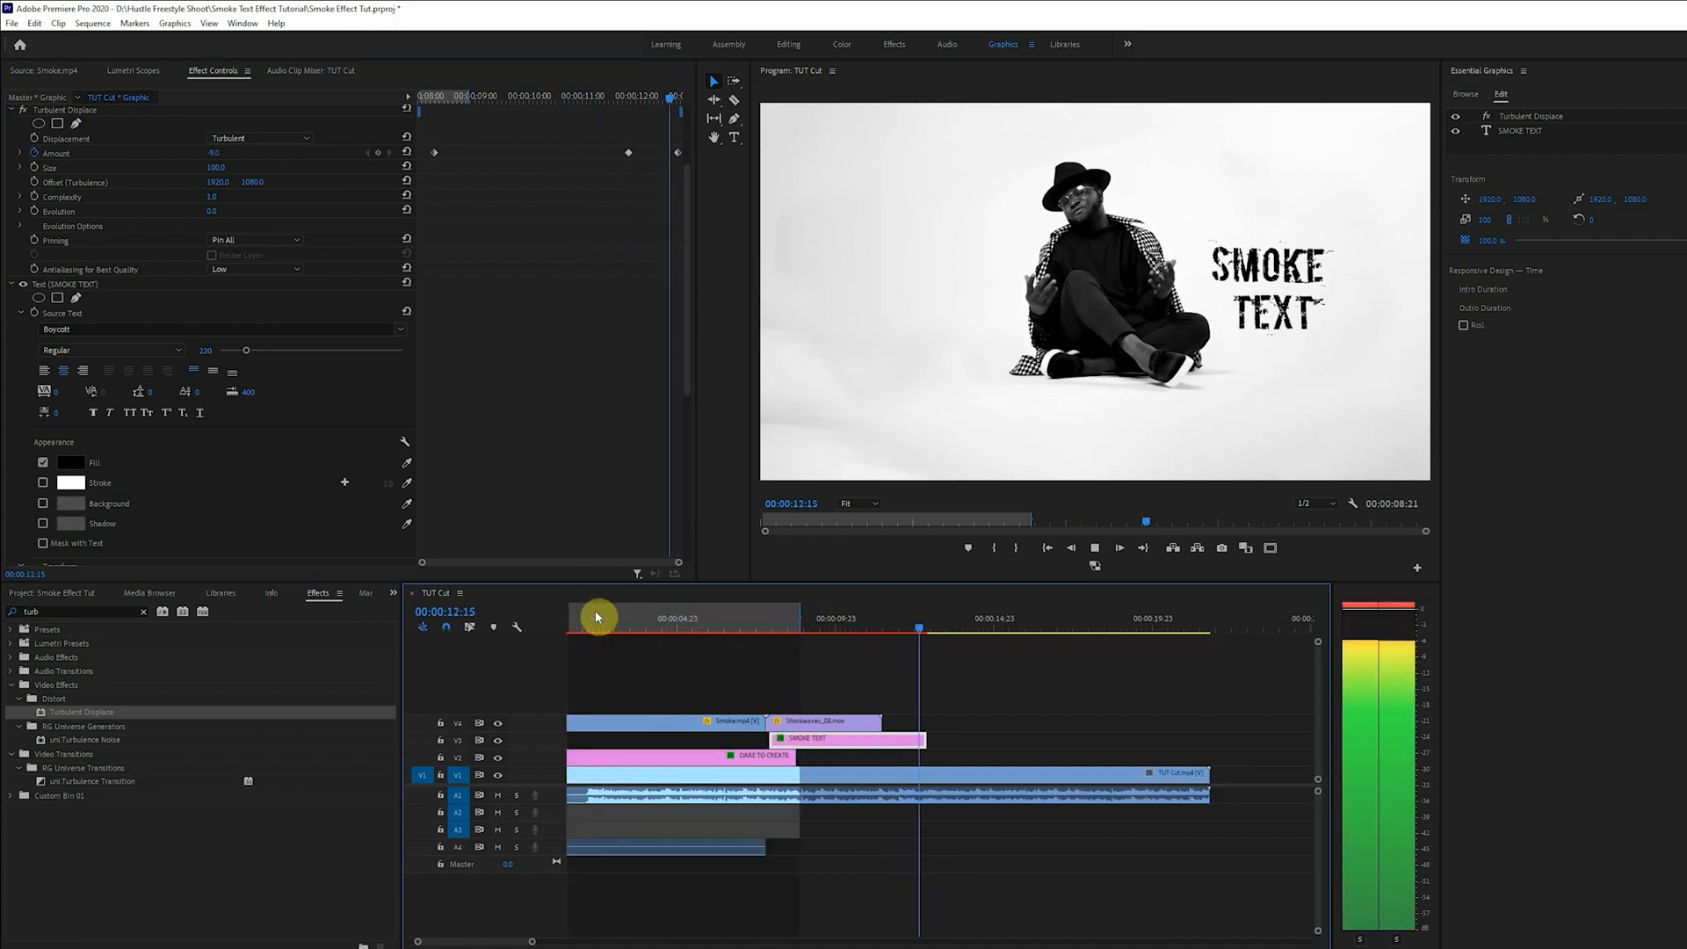
click(911, 744)
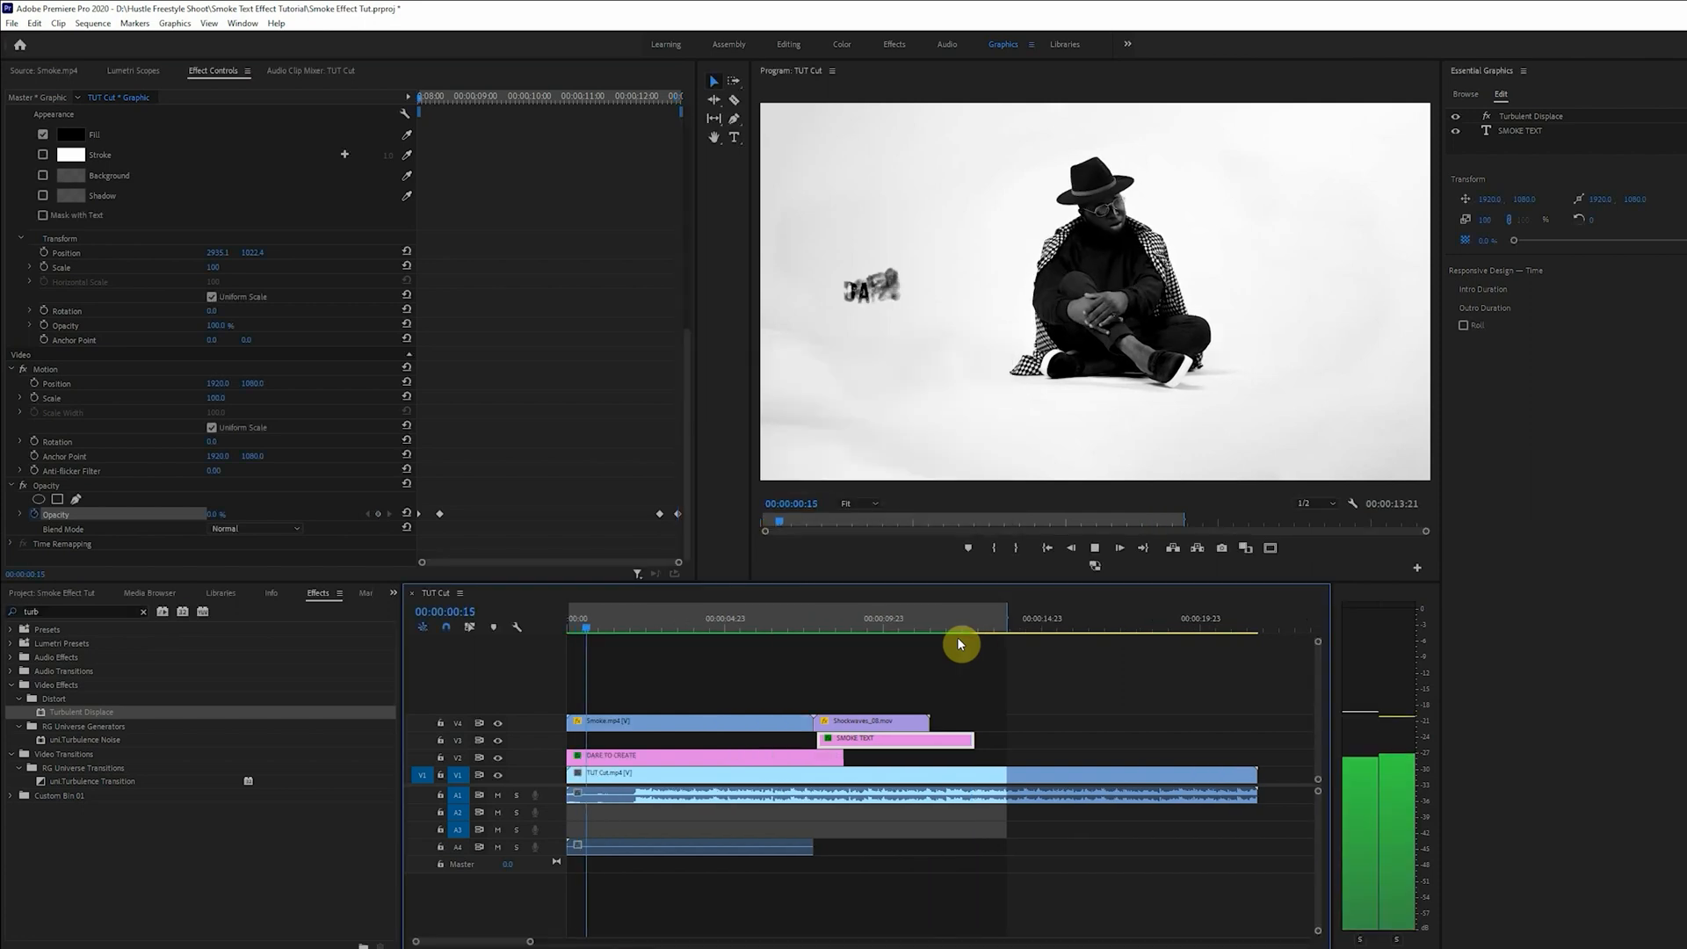
click(696, 629)
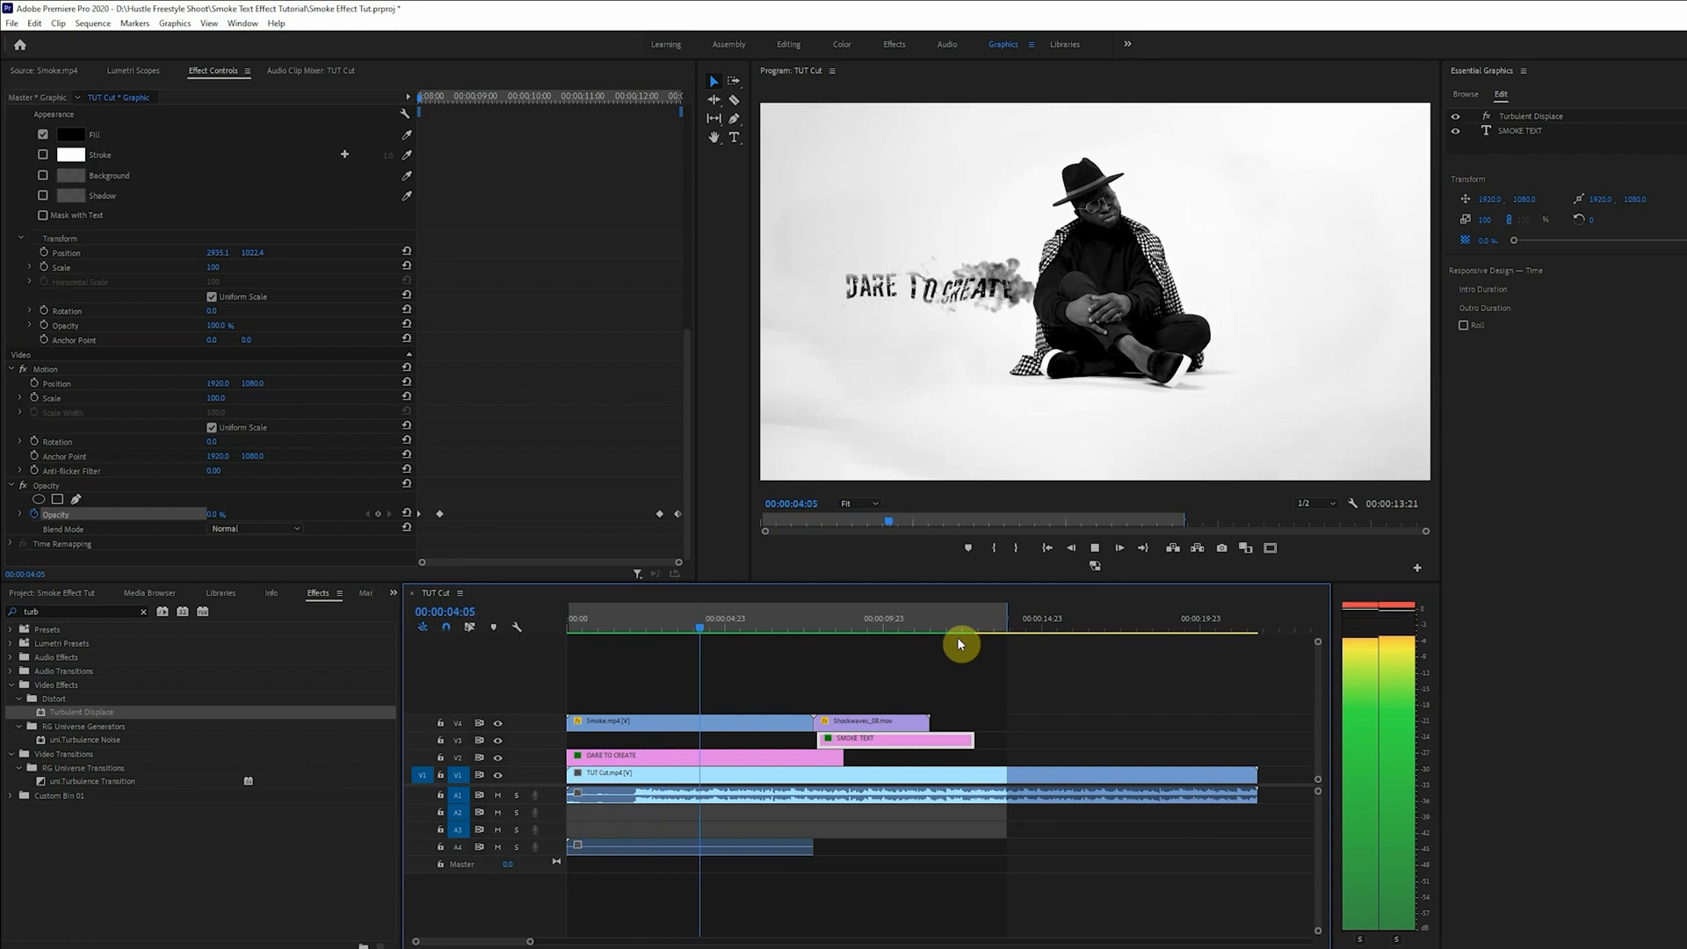
click(813, 627)
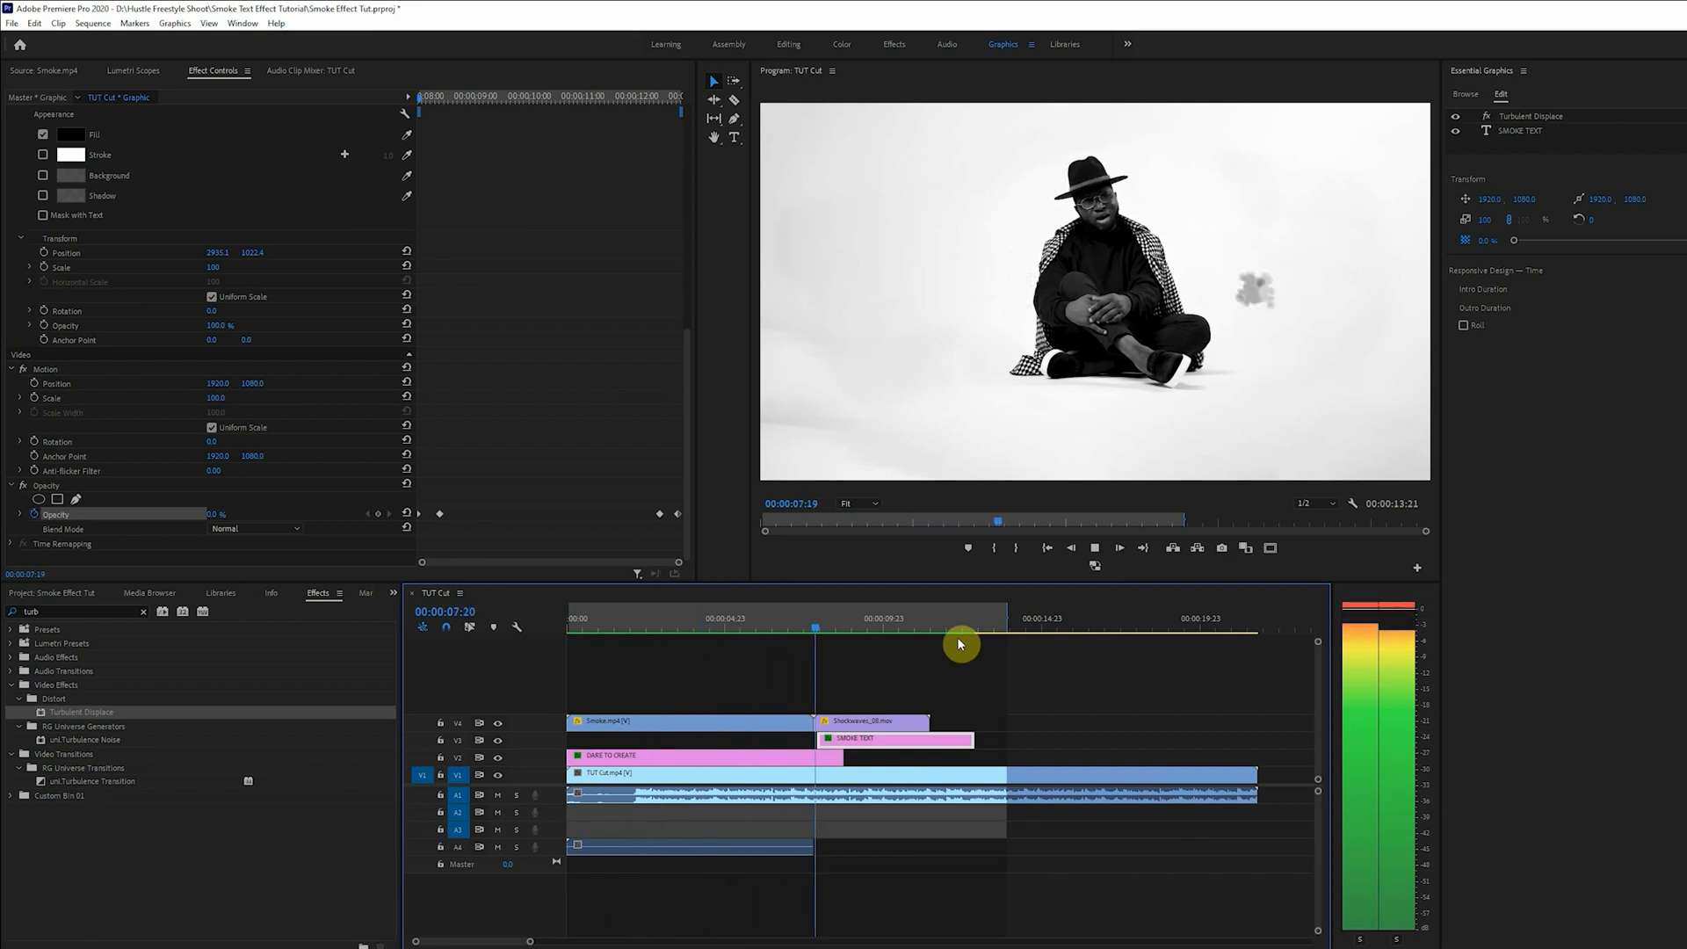